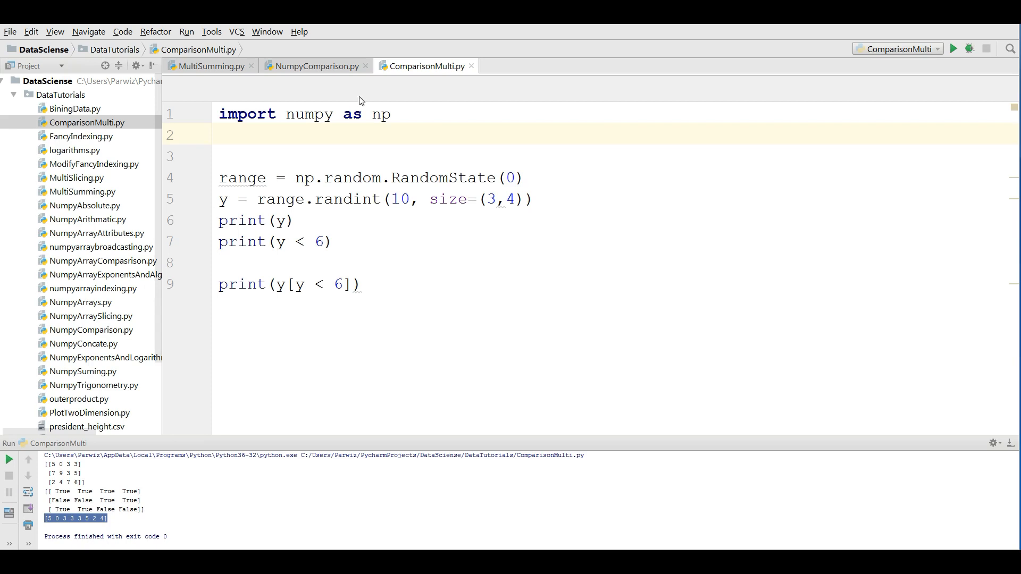
Try to create a Python file named FancyIndexing, which fails because it already exists.
{"action": "left_click", "coordinate": [59, 95]}
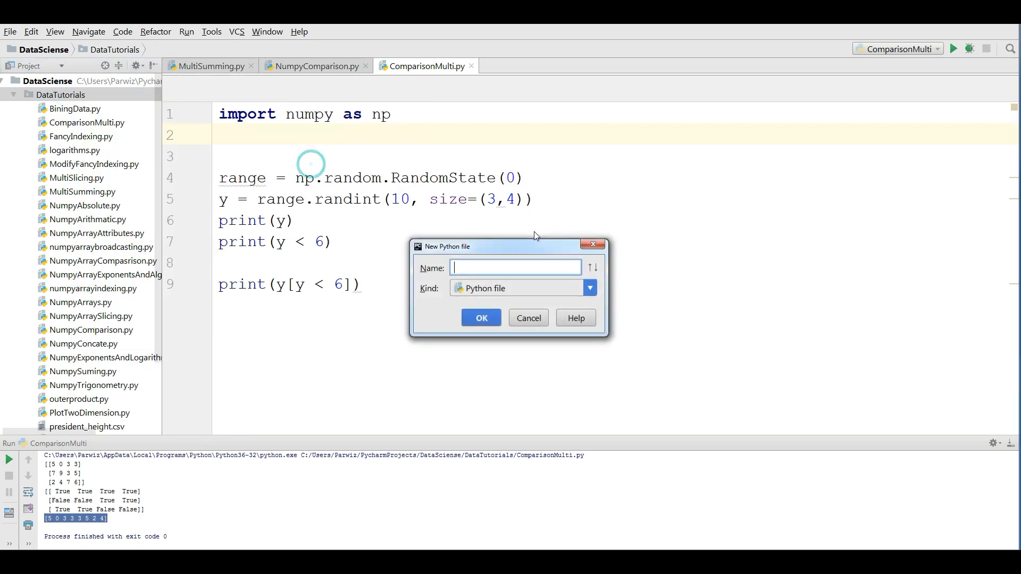
{"action": "type", "text": "Fancy"}
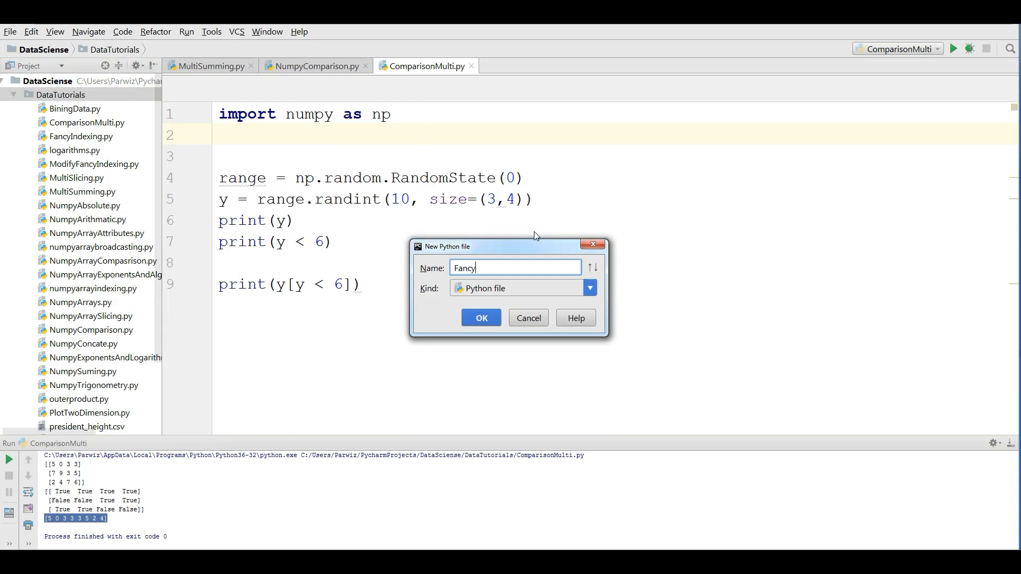
{"action": "type", "text": "indexing"}
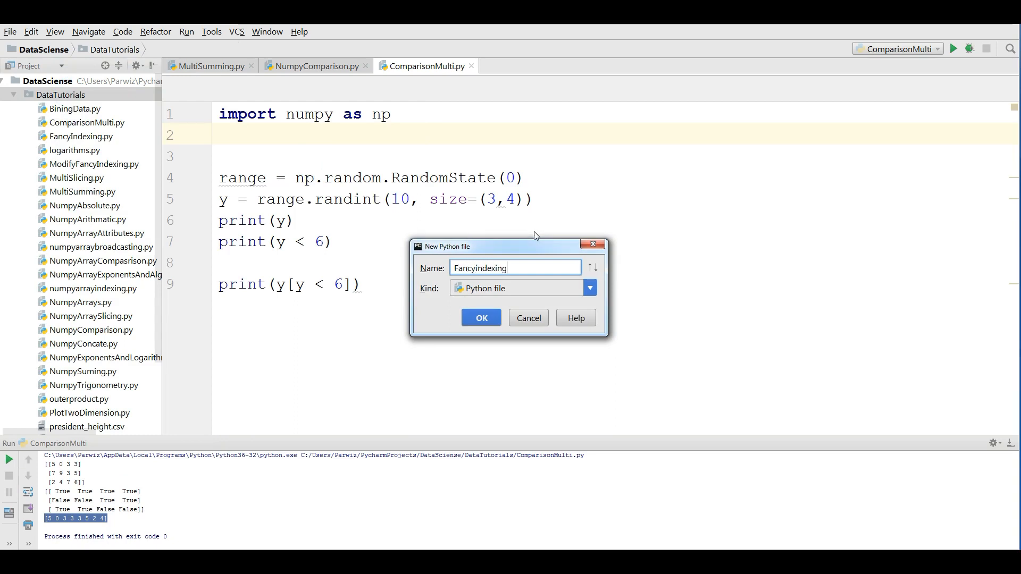
{"action": "left_click", "coordinate": [481, 317]}
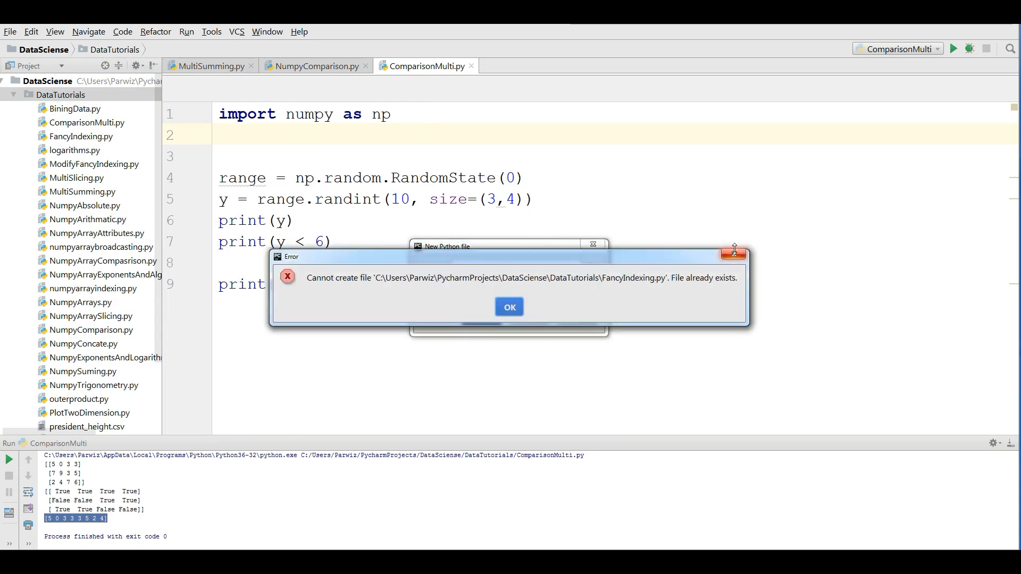
{"action": "left_click", "coordinate": [508, 306]}
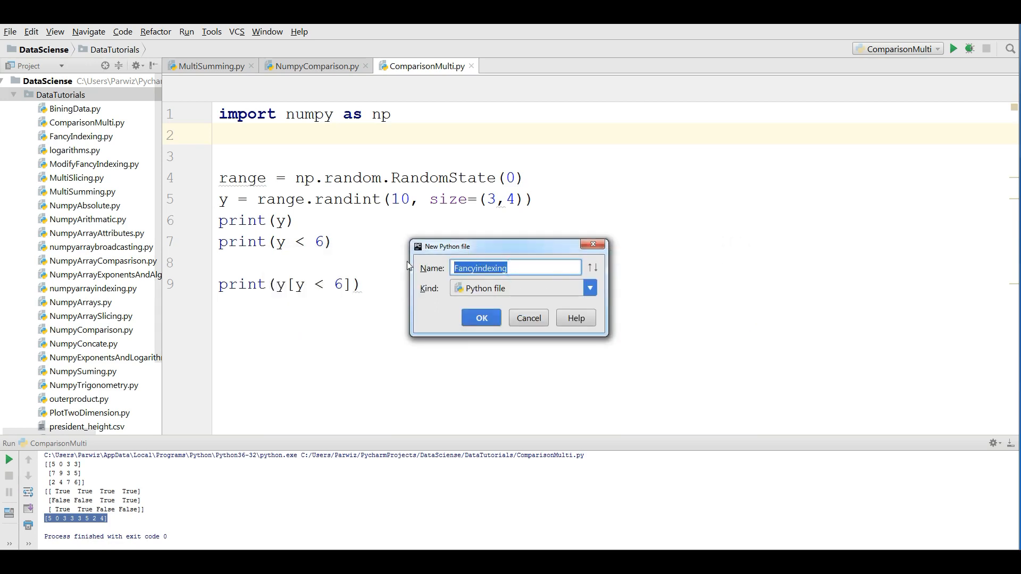
Create the new Python file NumpyFancy in DataTutorials instead.
{"action": "type", "text": "NumpyFancy"}
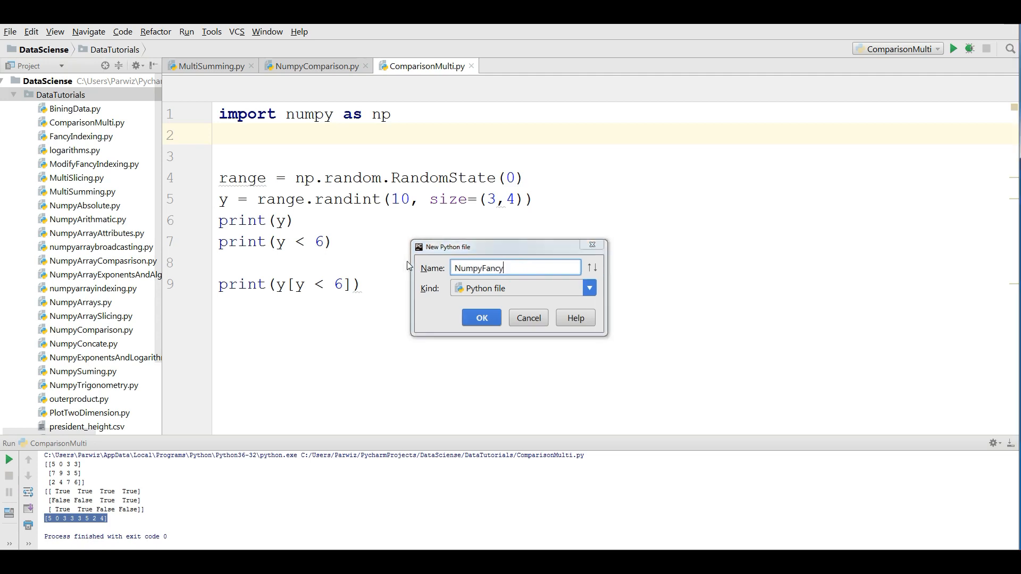
{"action": "left_click", "coordinate": [481, 317]}
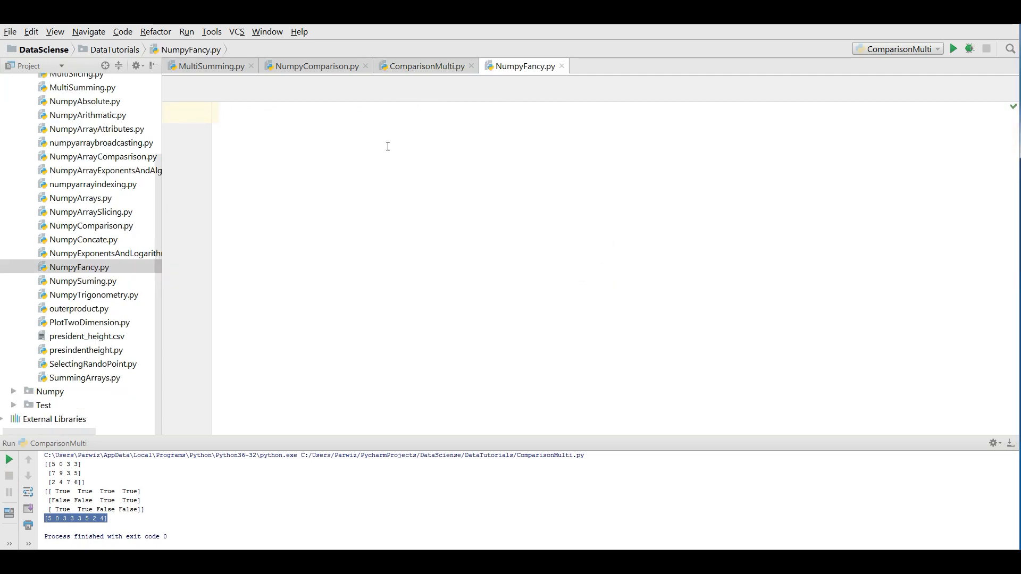
Write import numpy as np and rand = np.random.RandomState(42).
{"action": "type", "text": "import numpy as np"}
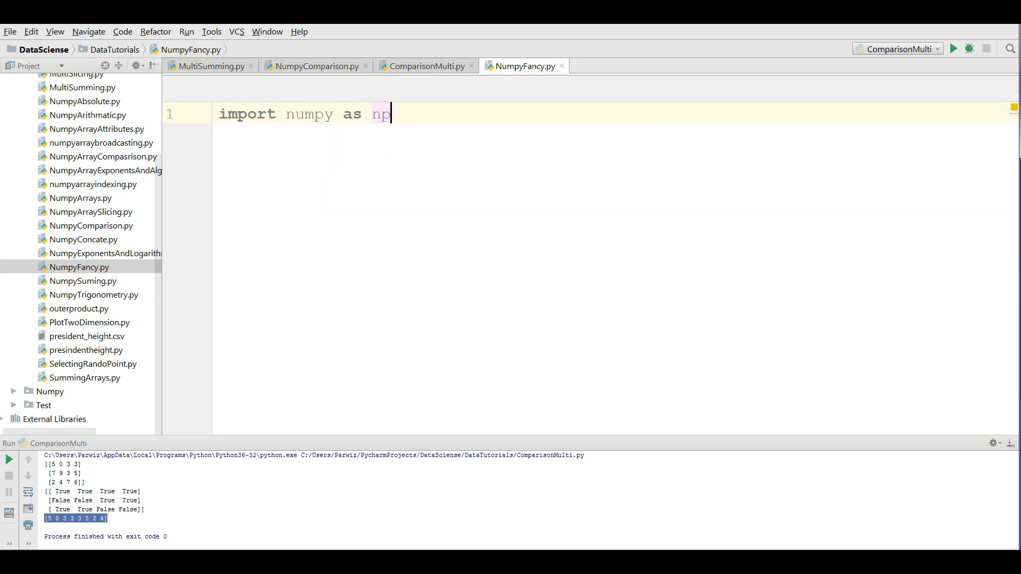
{"action": "key", "text": "Enter"}
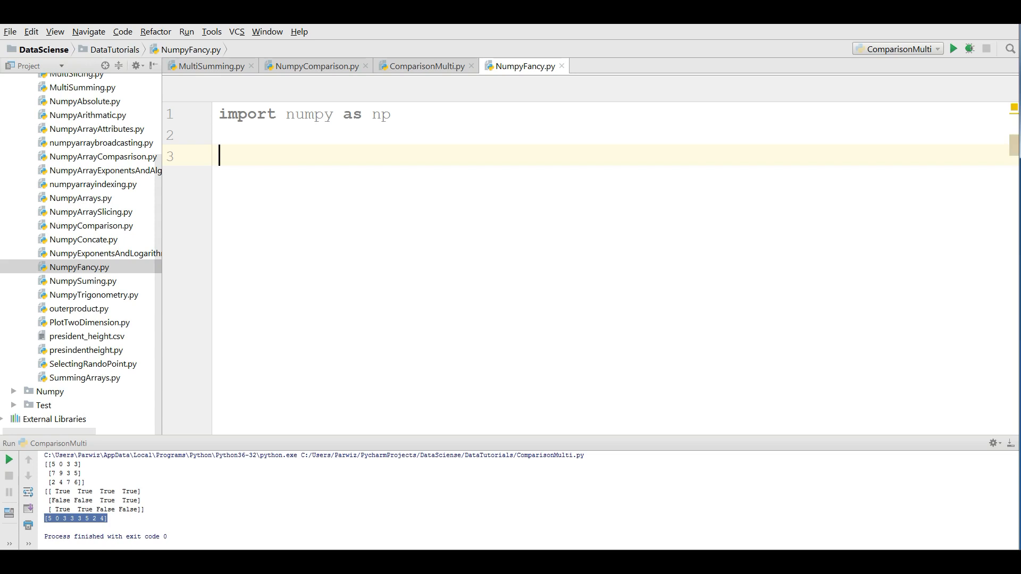
{"action": "type", "text": "rand ="}
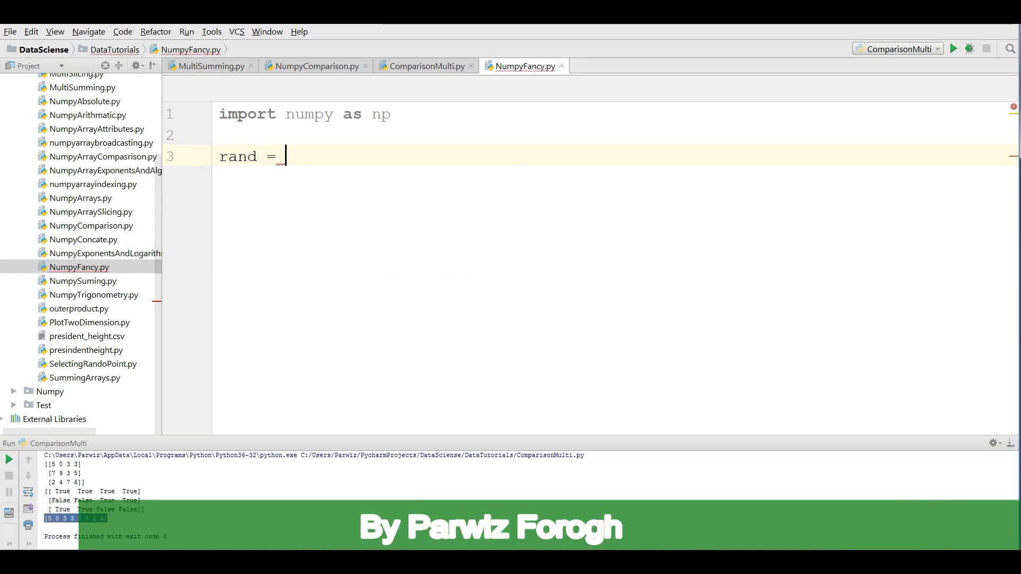
{"action": "type", "text": "np."}
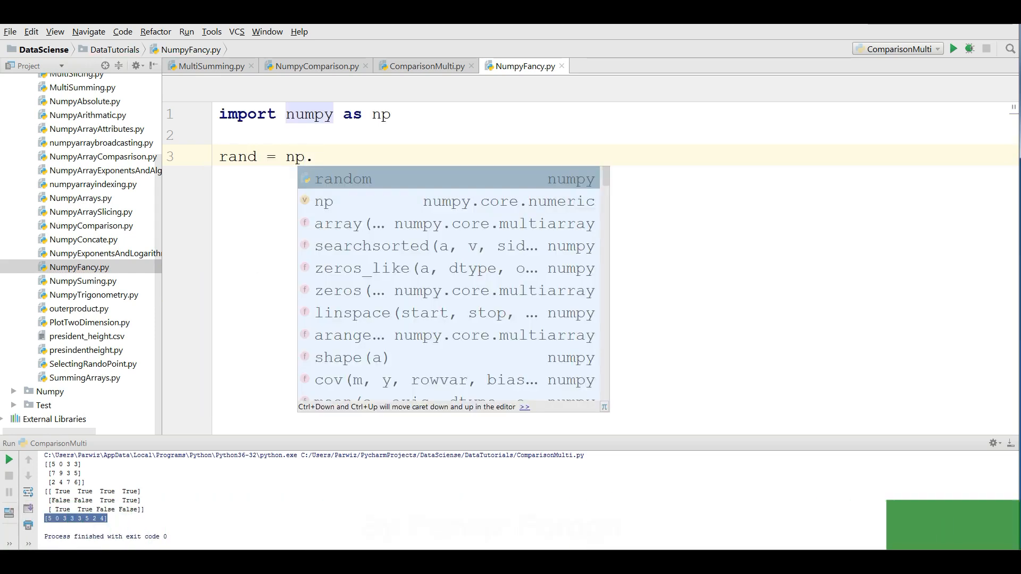
{"action": "left_click", "coordinate": [343, 179]}
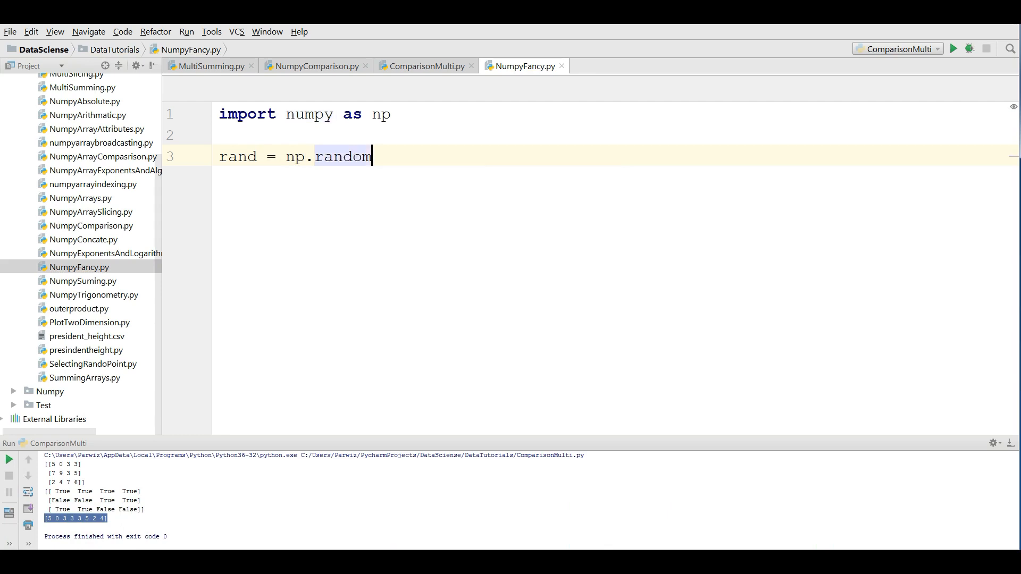
{"action": "type", "text": ".RandomState"}
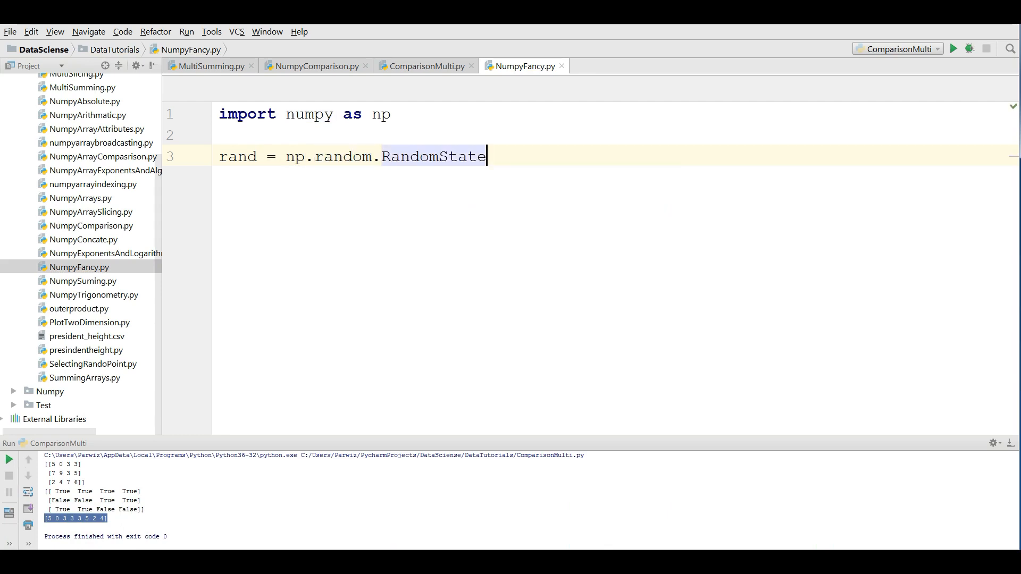
{"action": "type", "text": "(0)"}
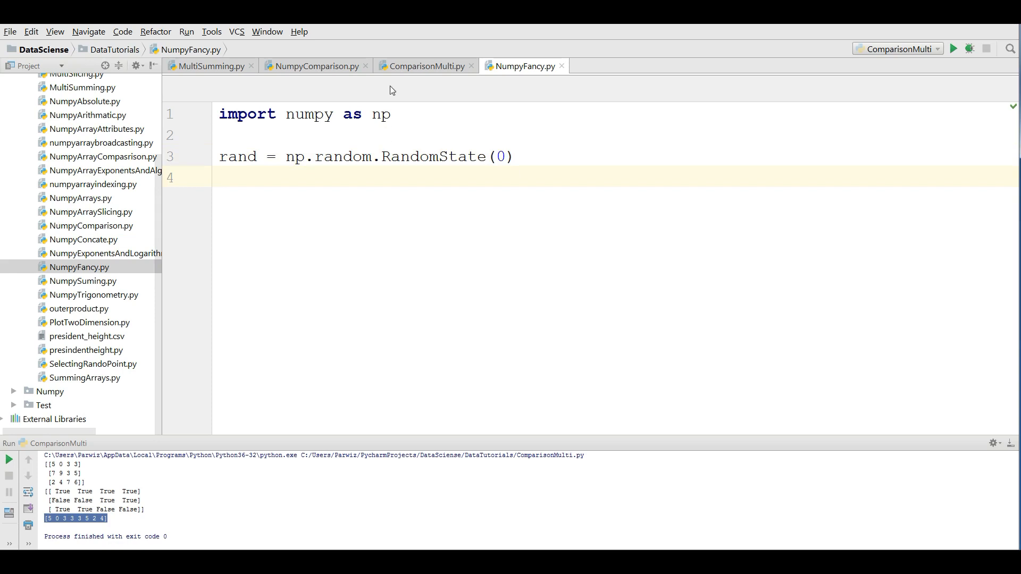
{"action": "type", "text": "42"}
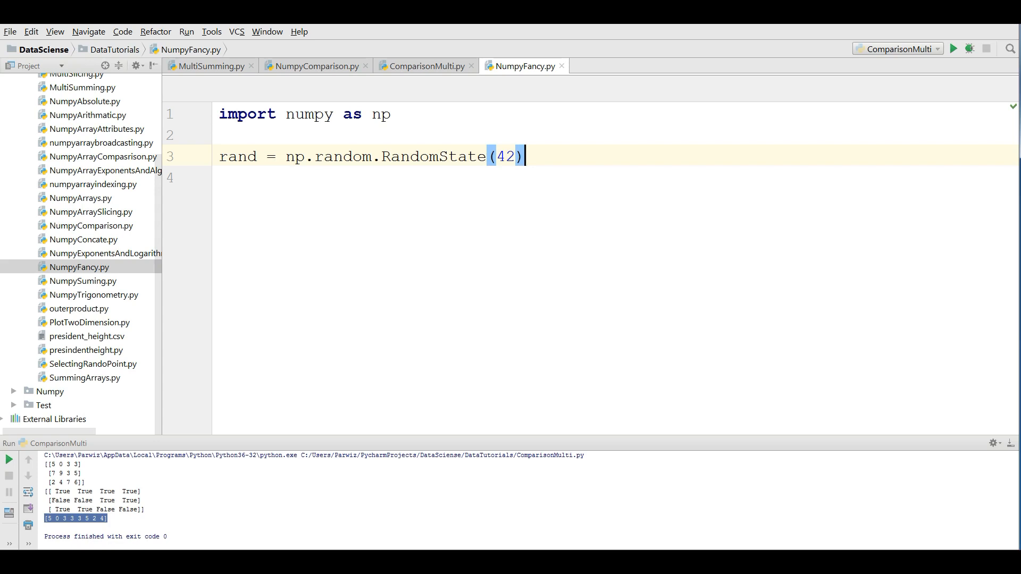
Add x = rand.randint(100, size=10) and print(x).
{"action": "type", "text": "x ="}
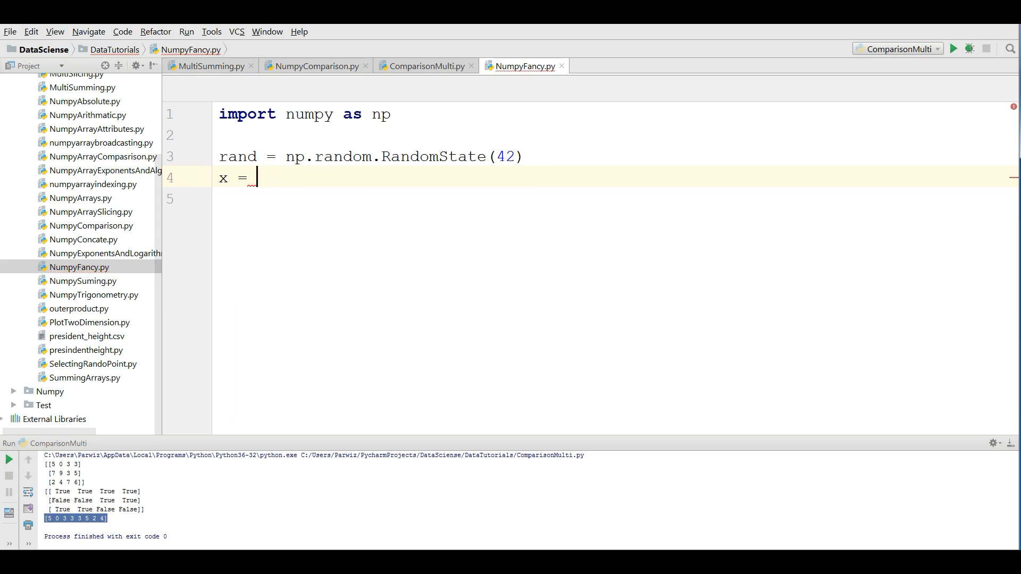
{"action": "type", "text": "rand"}
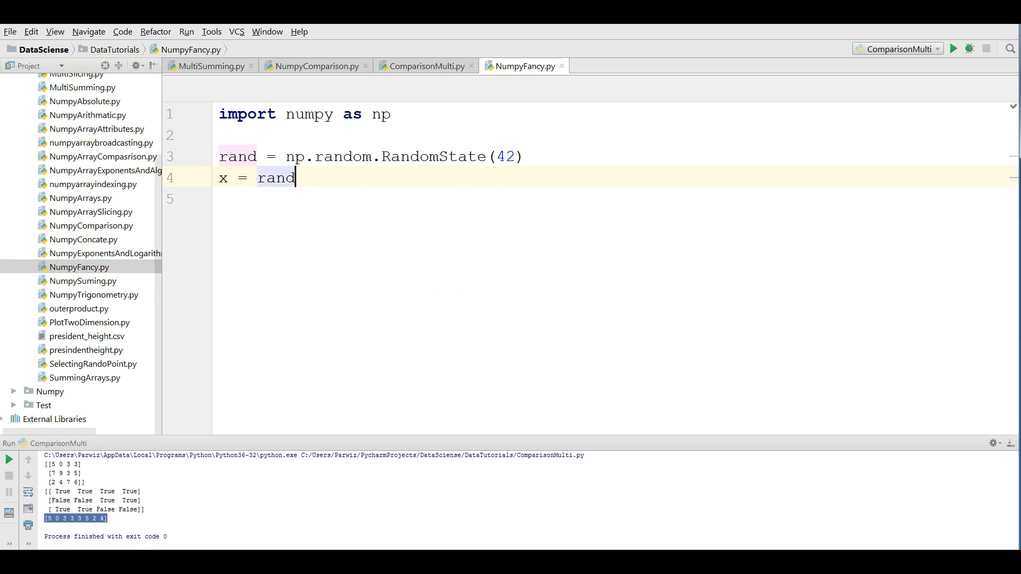
{"action": "type", "text": ".randint(100"}
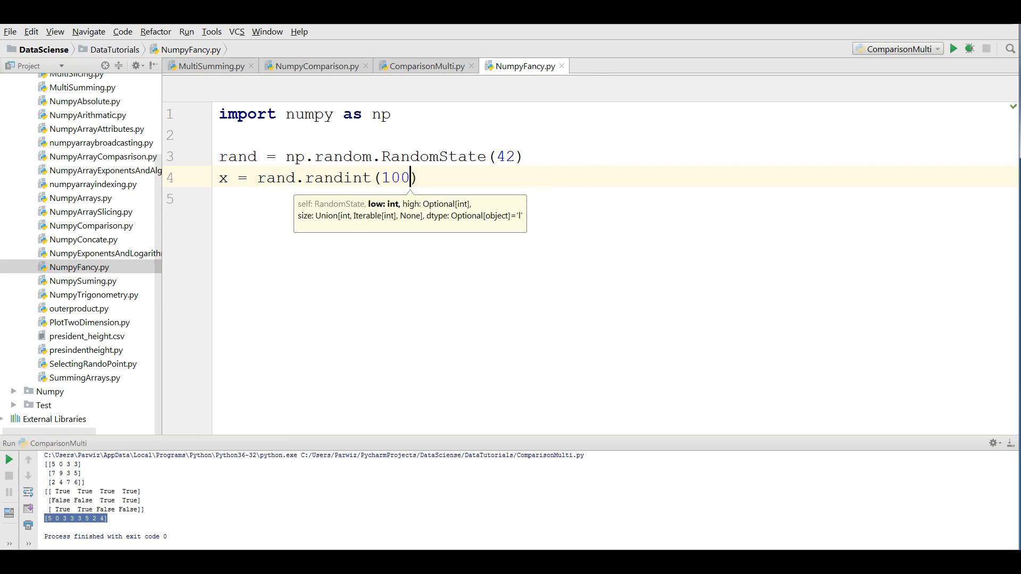
{"action": "type", "text": "\", \""}
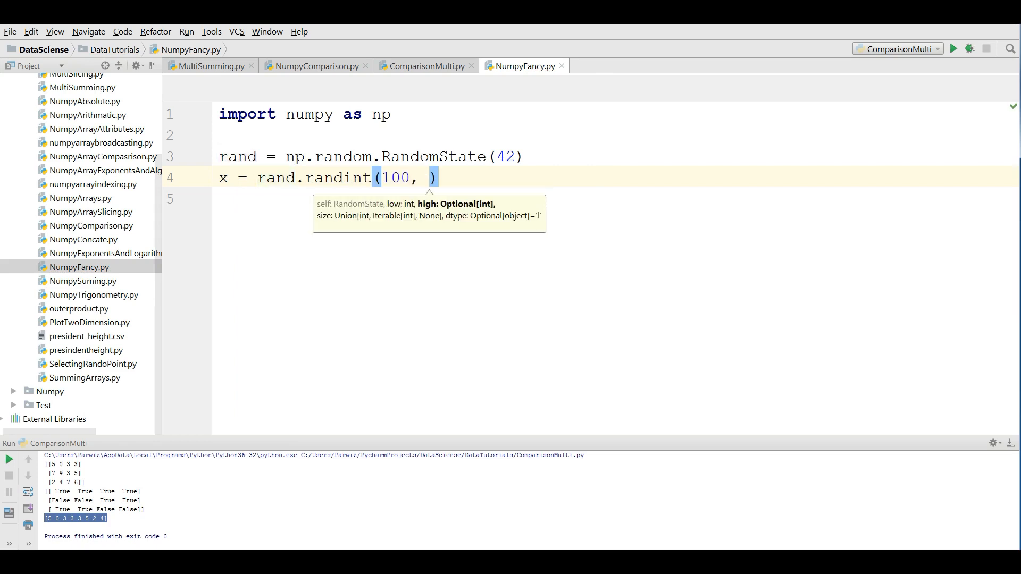
{"action": "type", "text": "size="}
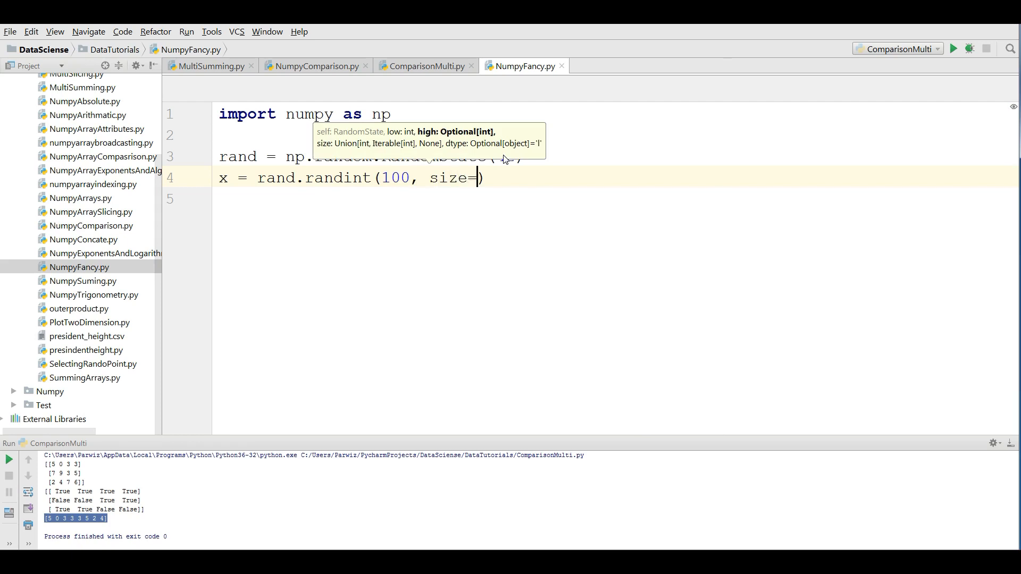
{"action": "type", "text": "10"}
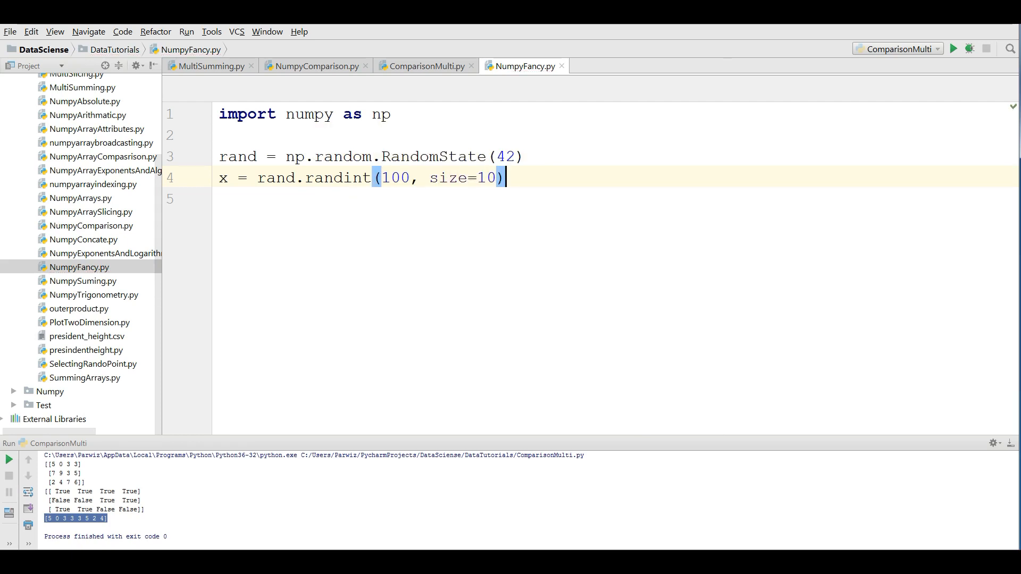
{"action": "type", "text": "print(x"}
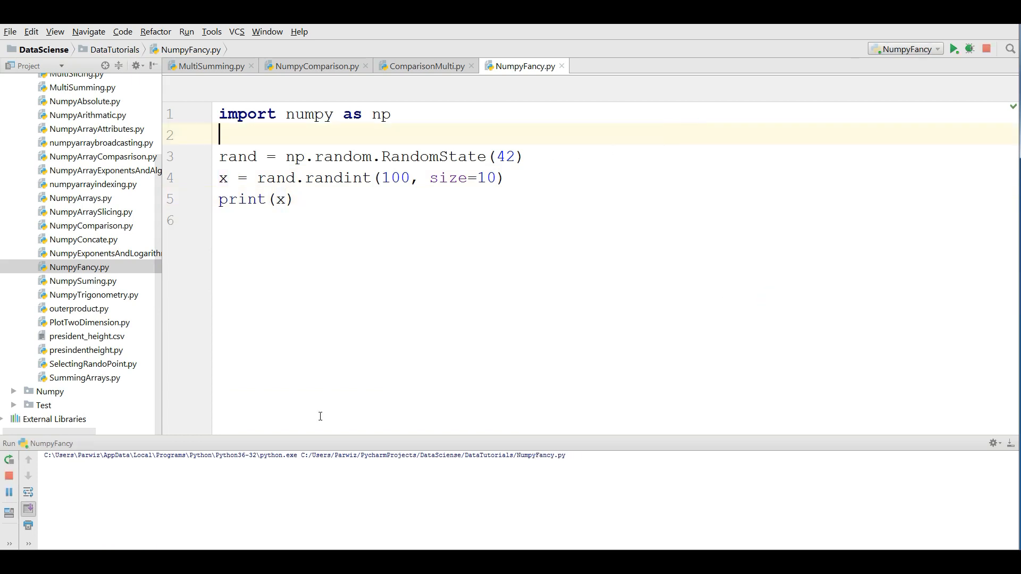
{"action": "left_click", "coordinate": [955, 49]}
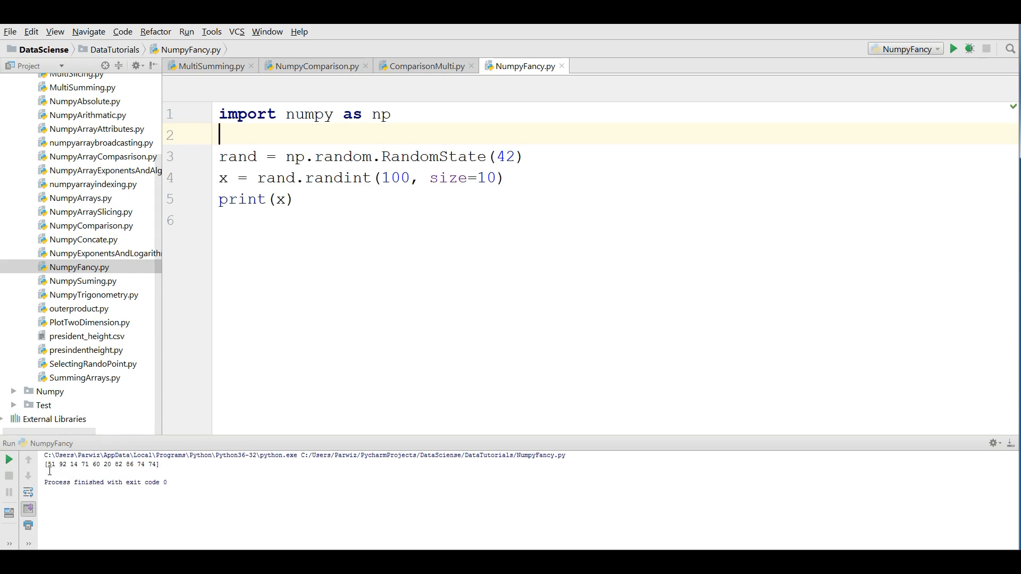
{"action": "mouse_move", "coordinate": [619, 189]}
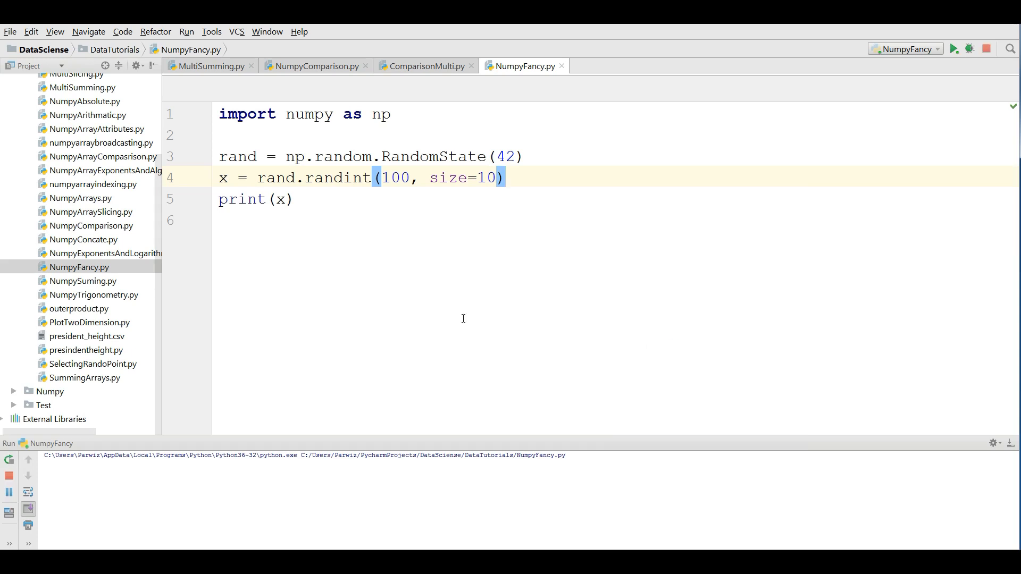
{"action": "left_click", "coordinate": [955, 49]}
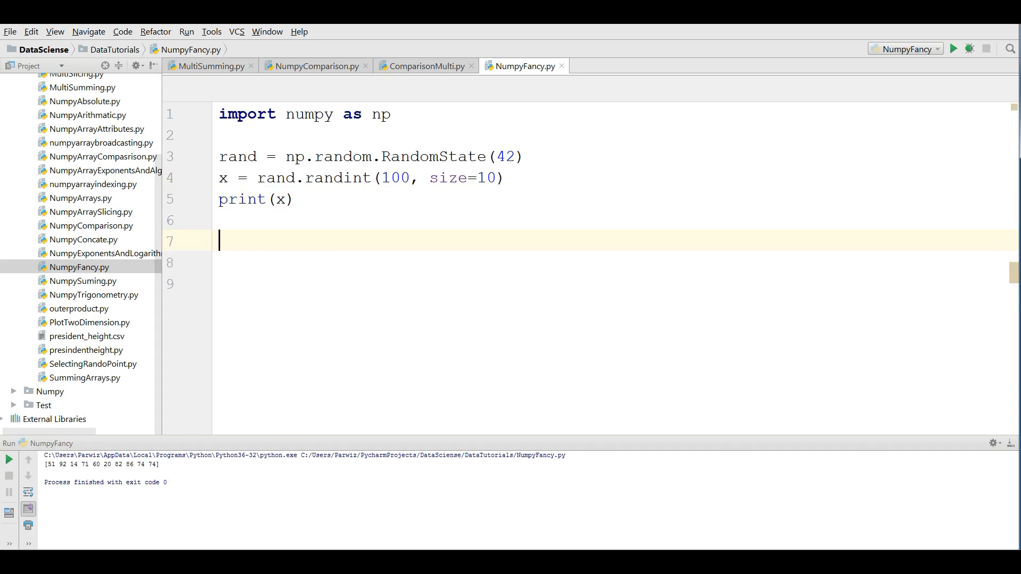
Add print(x[3],x[5], x[7]) giving 71 20 86, then begin an ind assignment.
{"action": "type", "text": "print("}
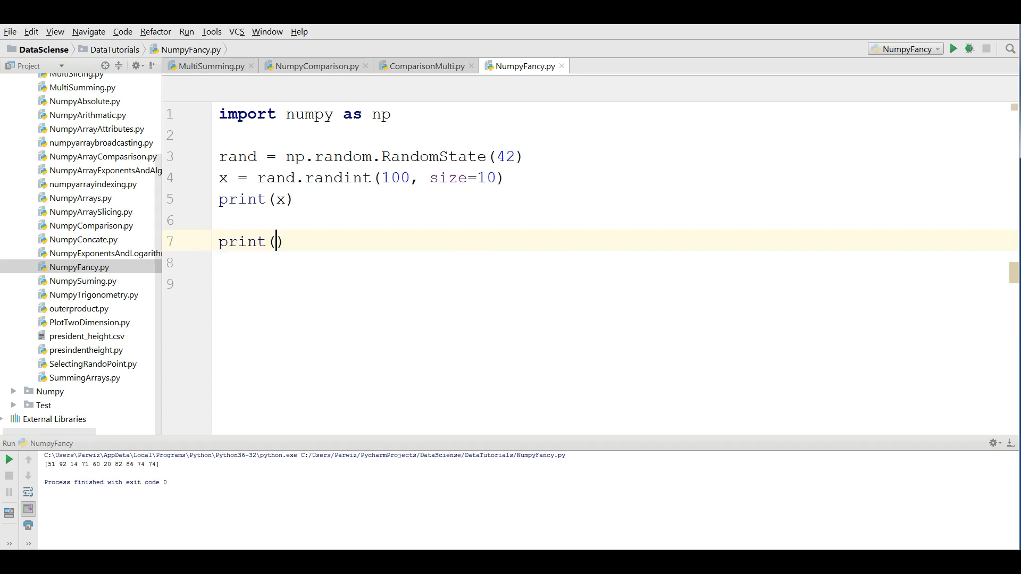
{"action": "left_click", "coordinate": [274, 242]}
{"action": "type", "text": "x["}
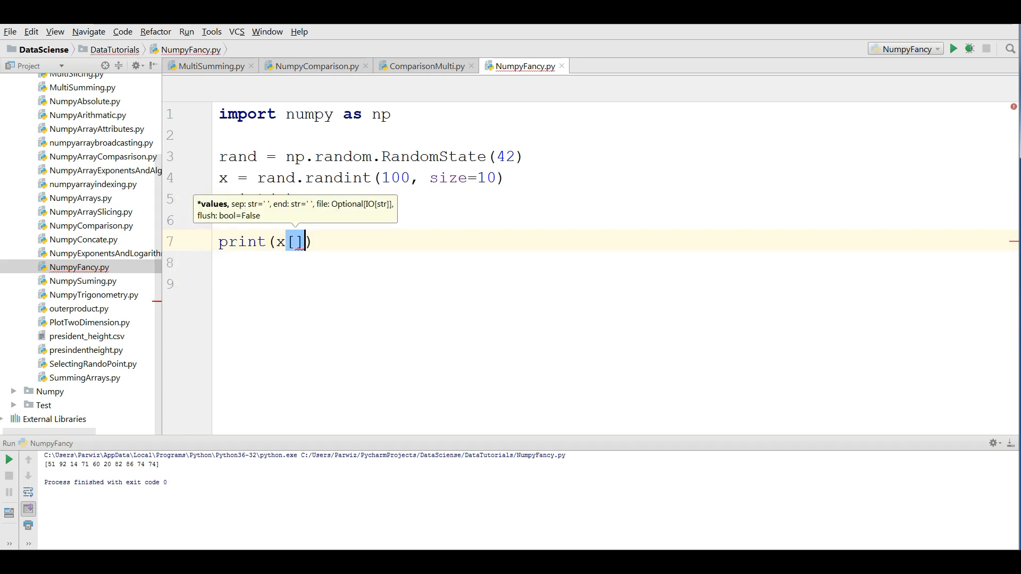
{"action": "type", "text": ","}
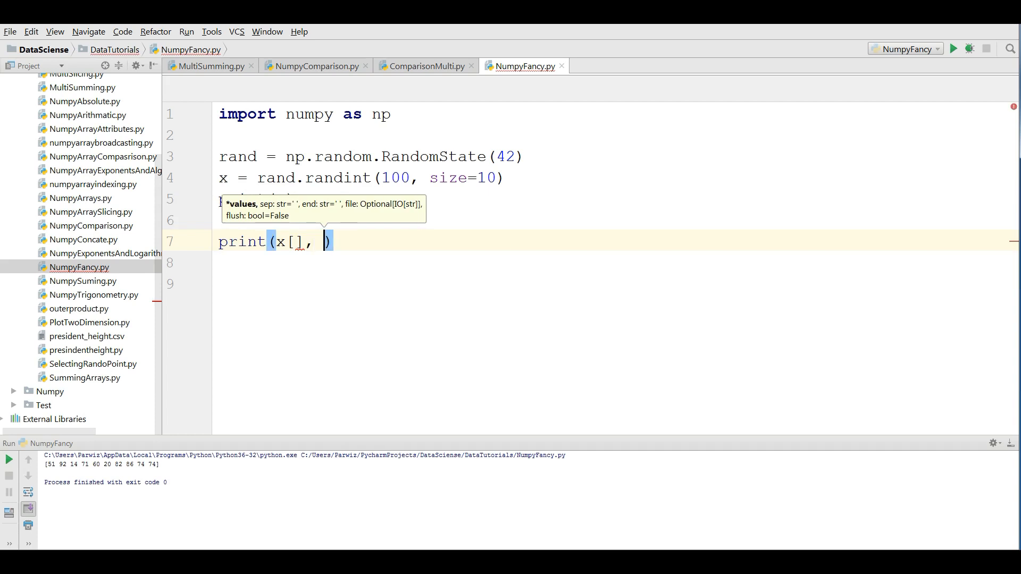
{"action": "type", "text": "3"}
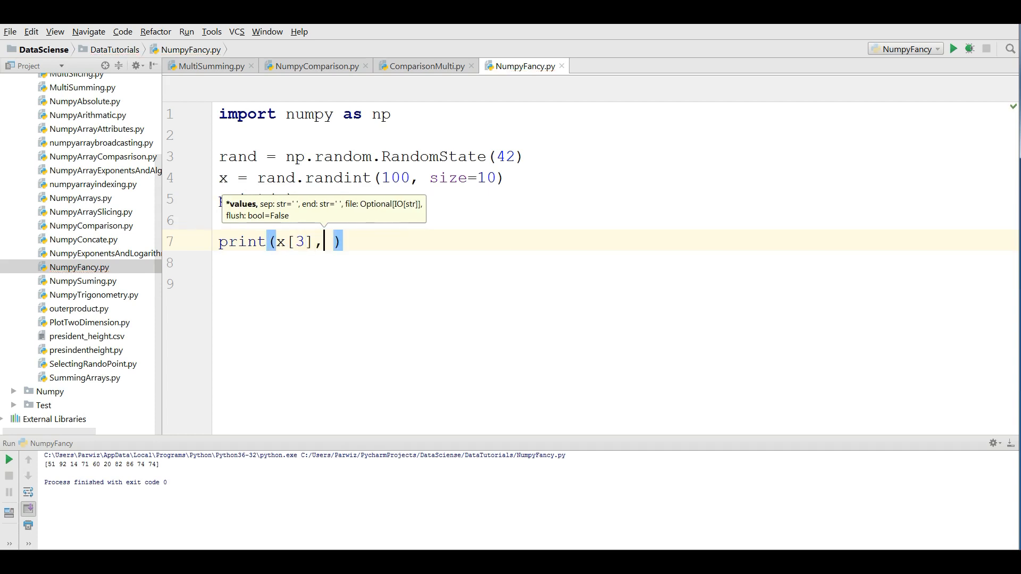
{"action": "type", "text": "x[5]"}
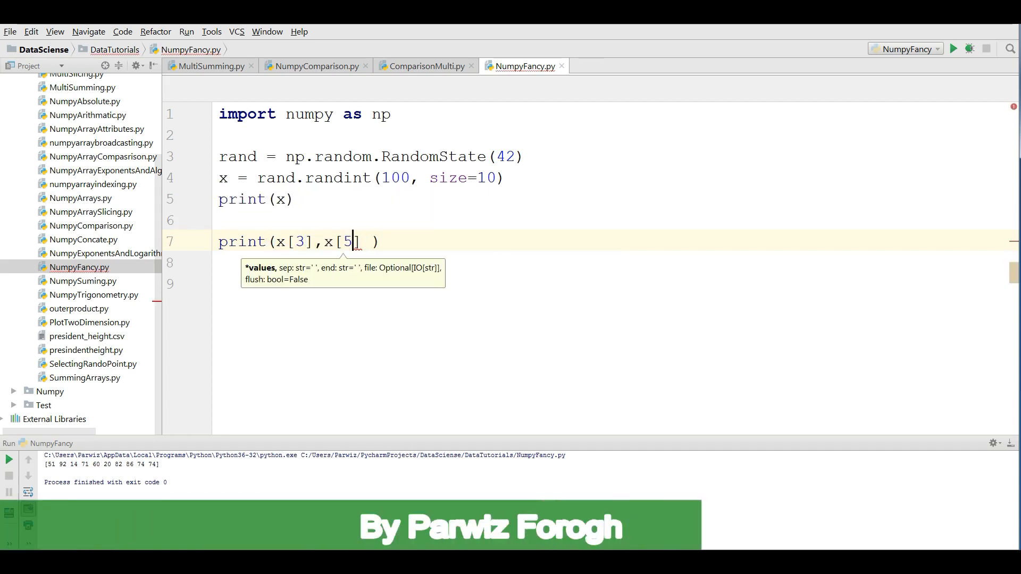
{"action": "type", "text": ","}
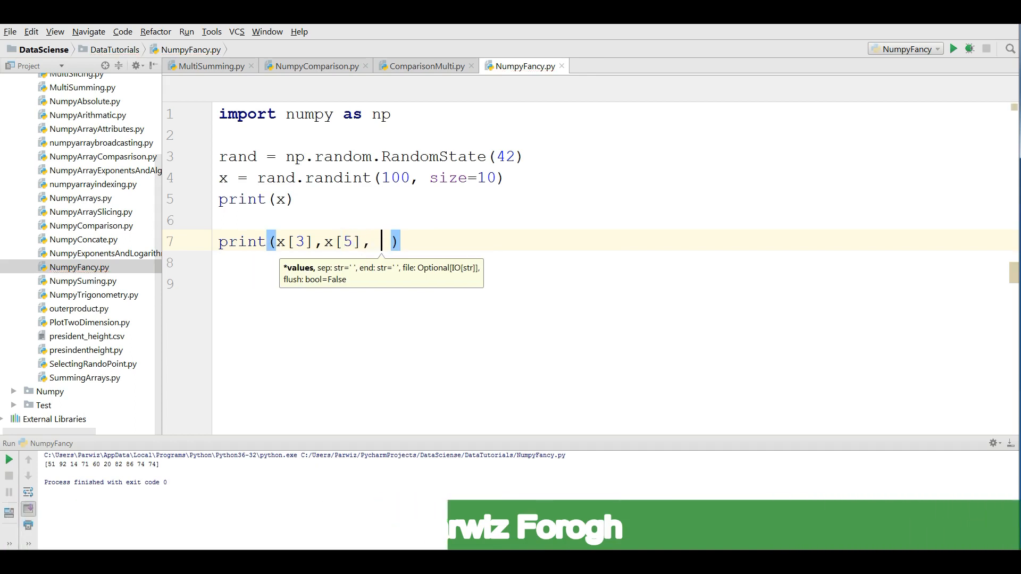
{"action": "type", "text": "x[]"}
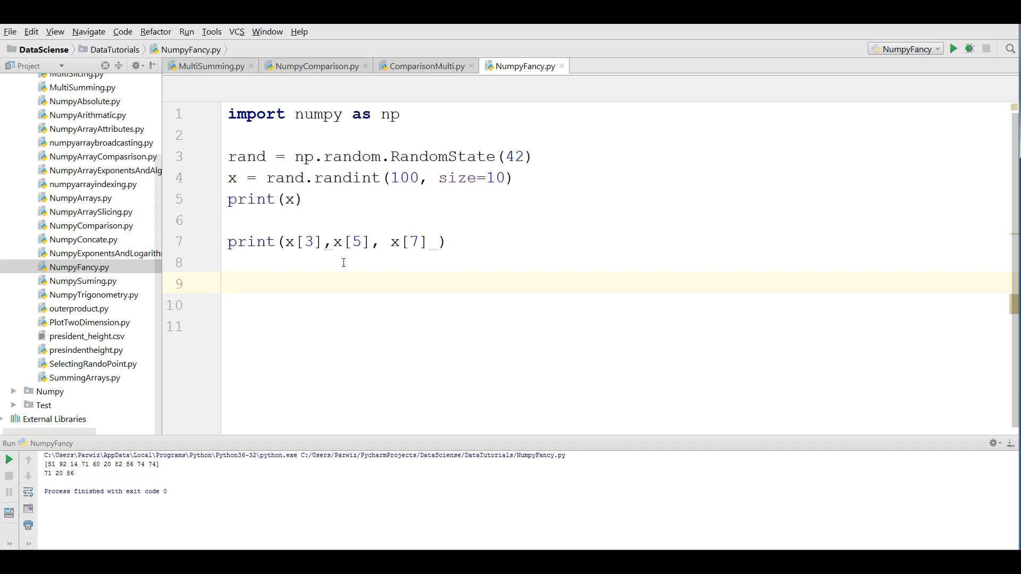
{"action": "type", "text": "ind ="}
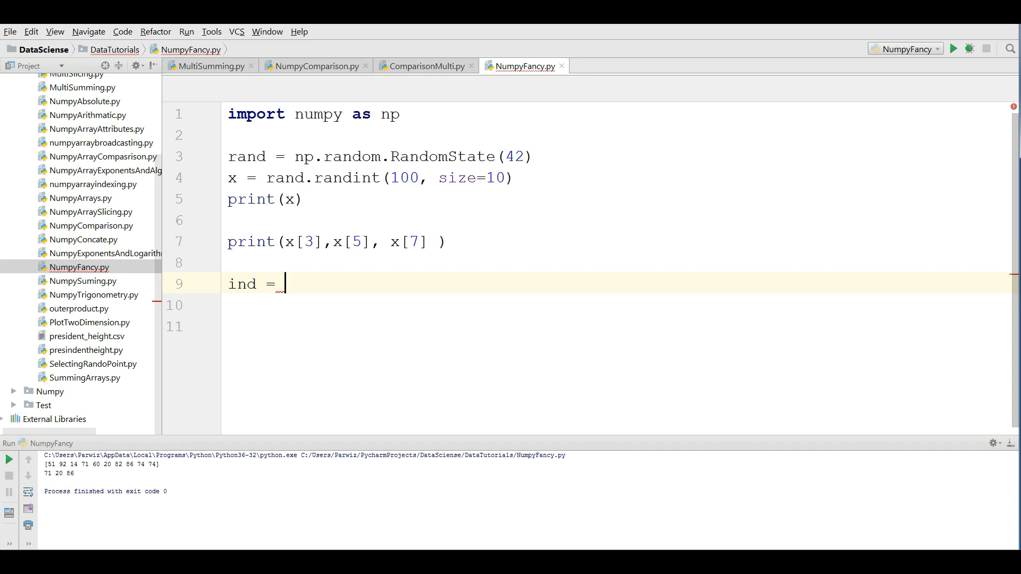
Write ind = [3,5,7] and print(x[ind]), then run to get [71 20 86].
{"action": "type", "text": "["}
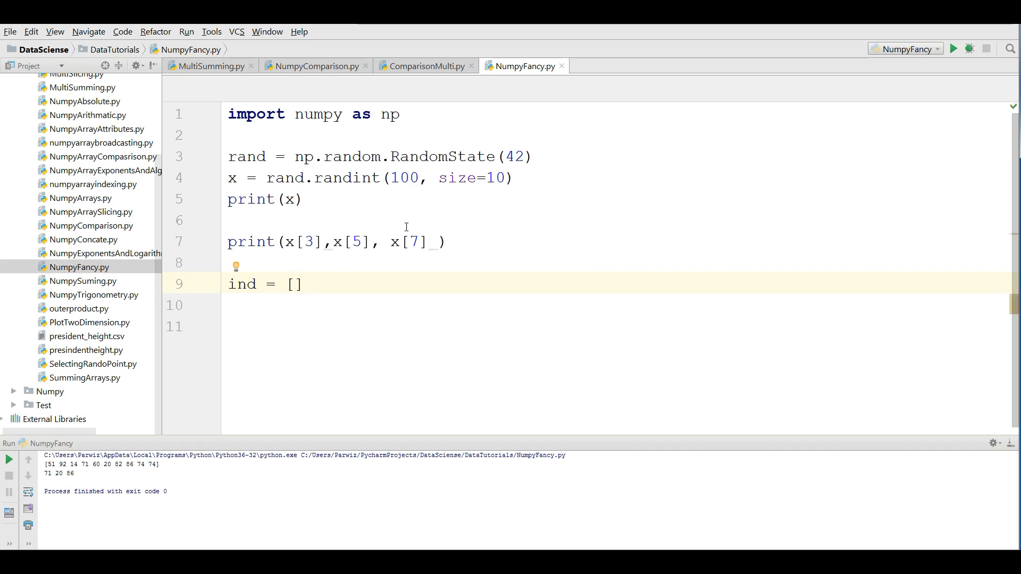
{"action": "type", "text": "3,"}
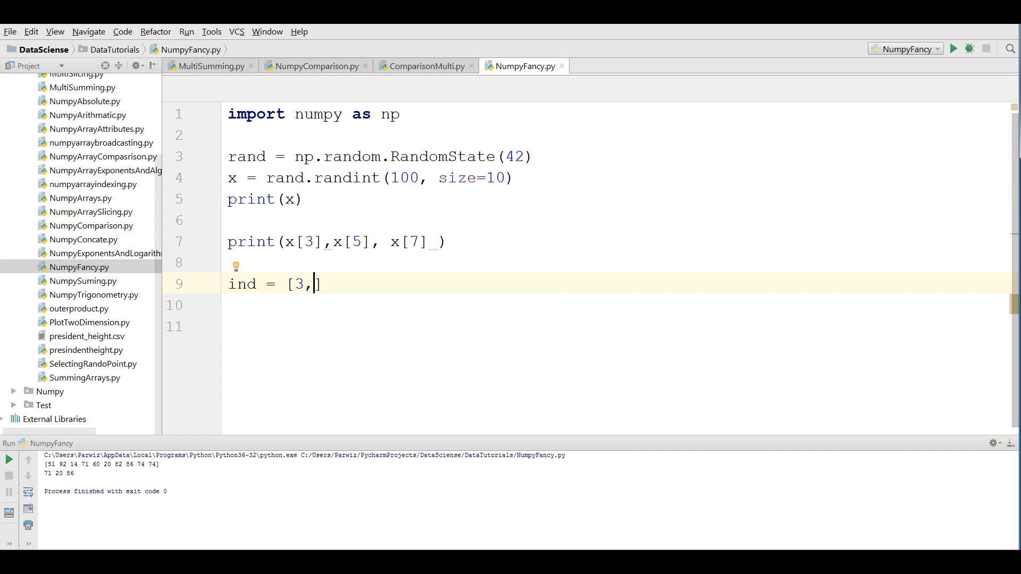
{"action": "type", "text": "5,7"}
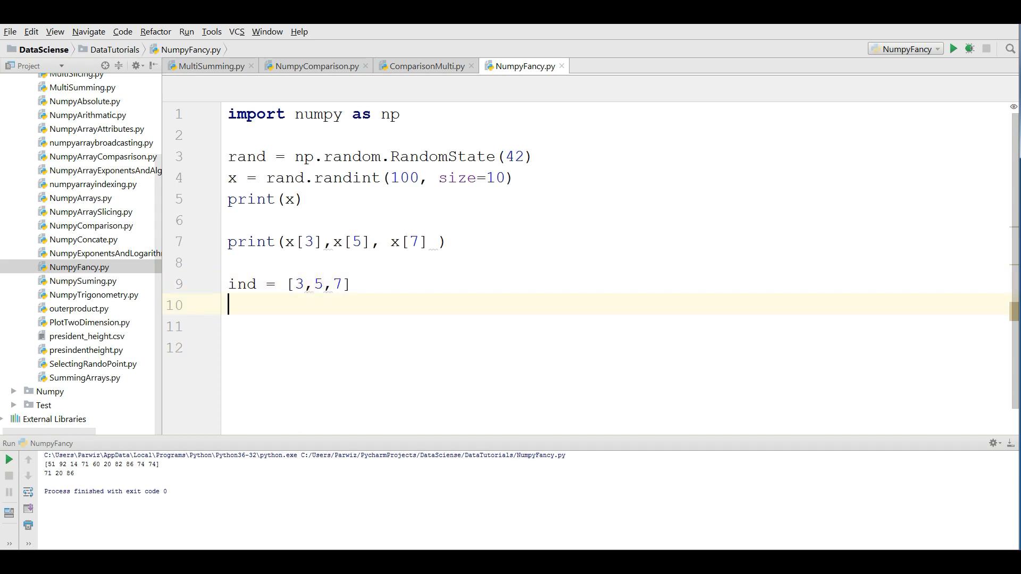
{"action": "type", "text": "print("}
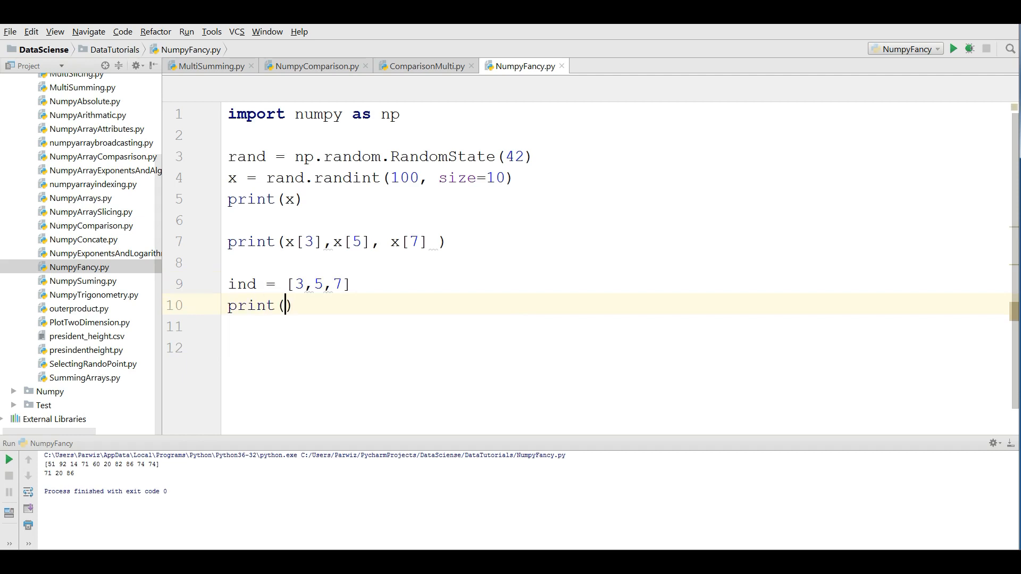
{"action": "type", "text": "x"}
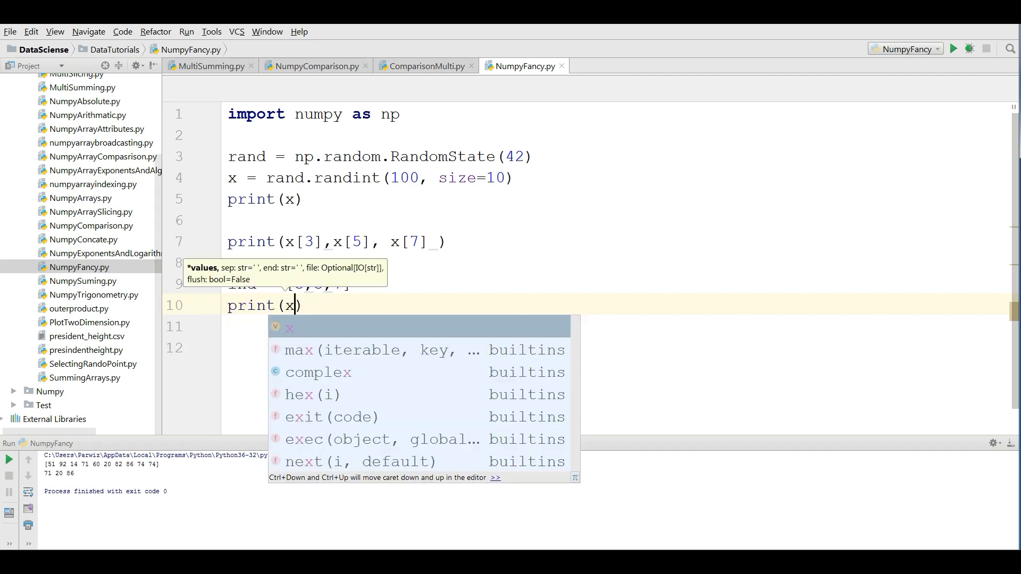
{"action": "type", "text": "[ind"}
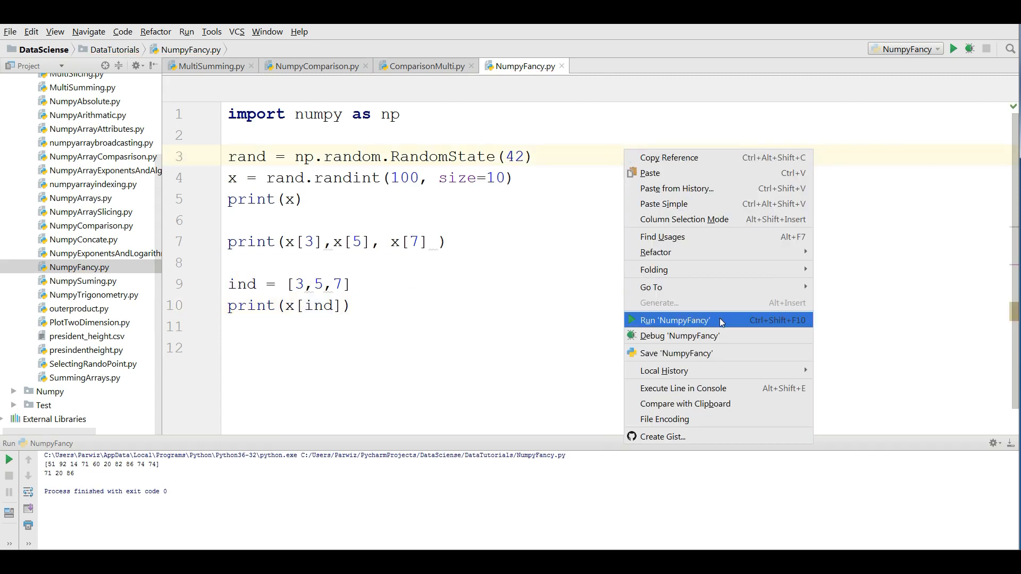
{"action": "left_click", "coordinate": [675, 320]}
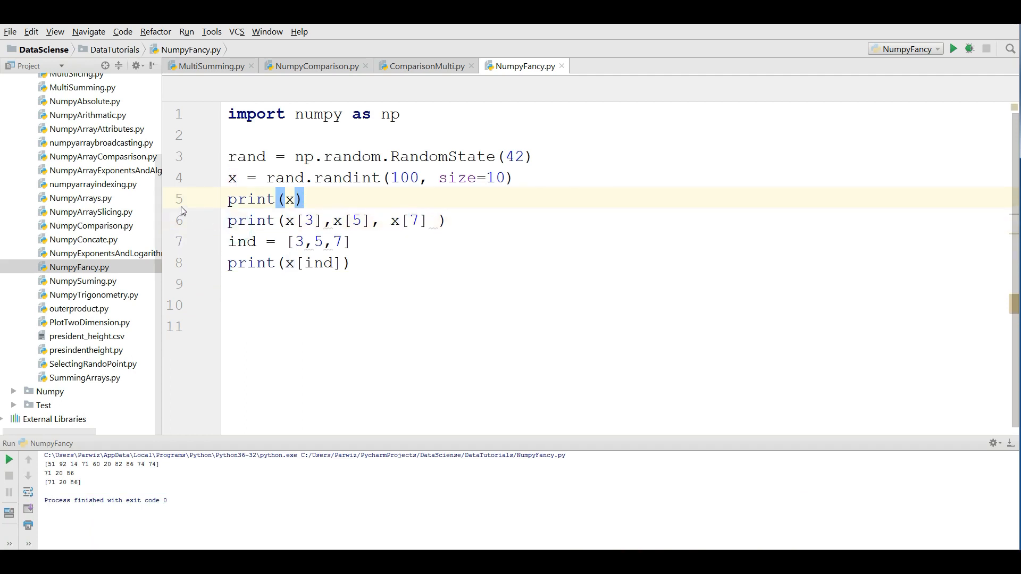
Comment out the print(x), element print, ind and print(x[ind]) lines with Ctrl+/.
{"action": "left_click", "coordinate": [230, 199]}
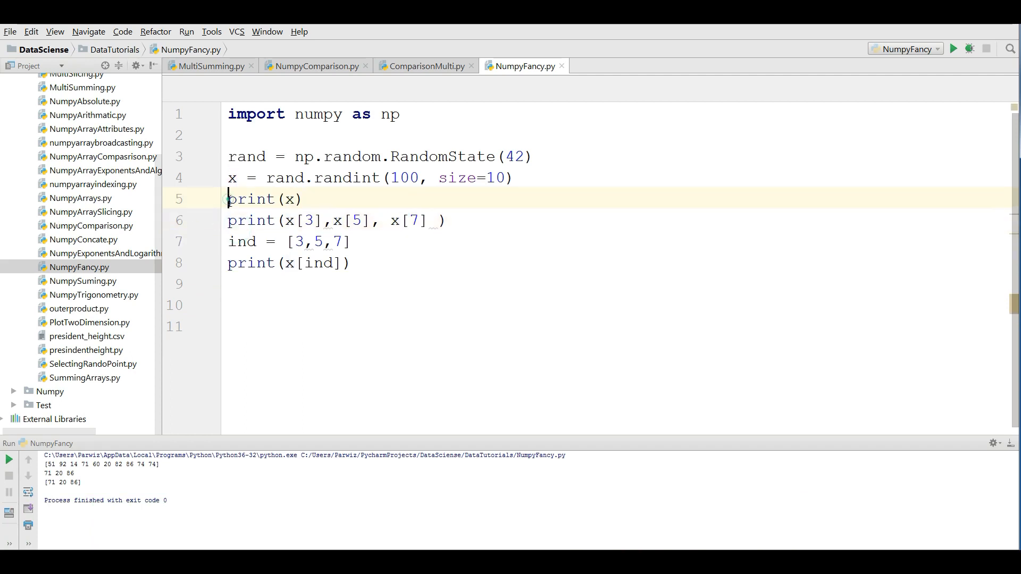
{"action": "type", "text": "3"}
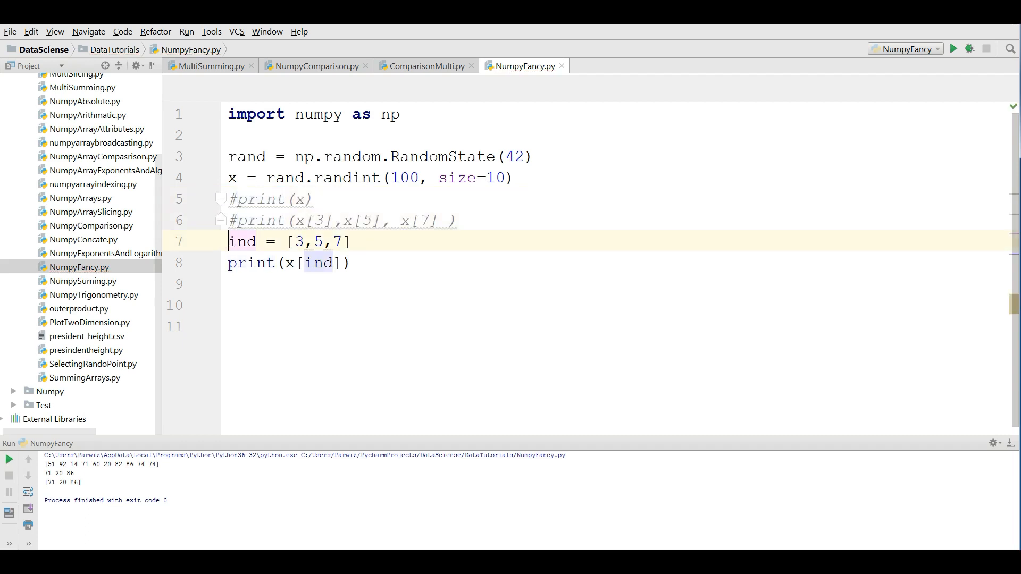
{"action": "key", "text": "ctrl+slash"}
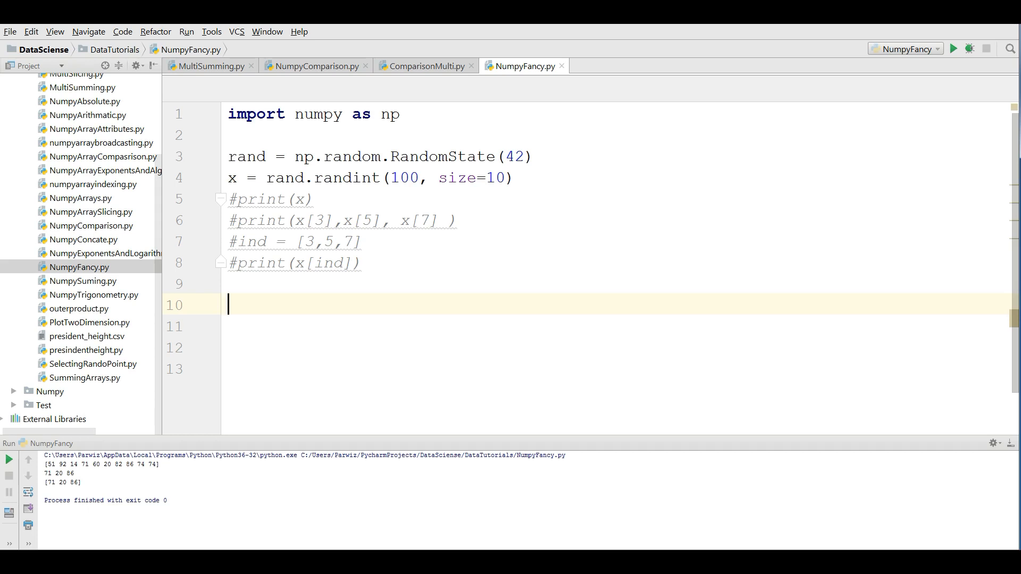
Write y = np.arange(12).reshape(3,4) and print(y), then run to show the 3x4 grid.
{"action": "type", "text": "y ="}
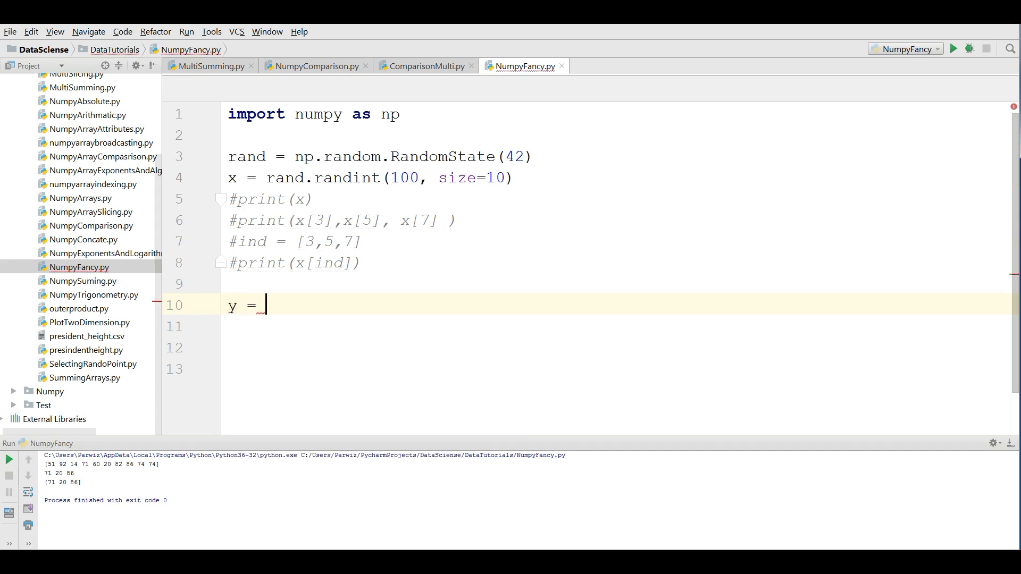
{"action": "type", "text": "np."}
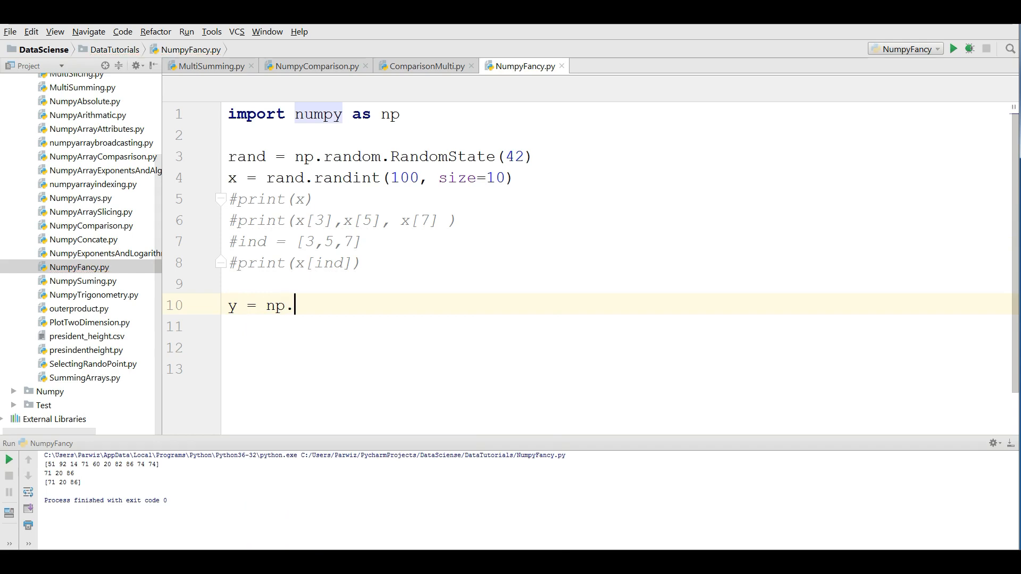
{"action": "type", "text": "ra"}
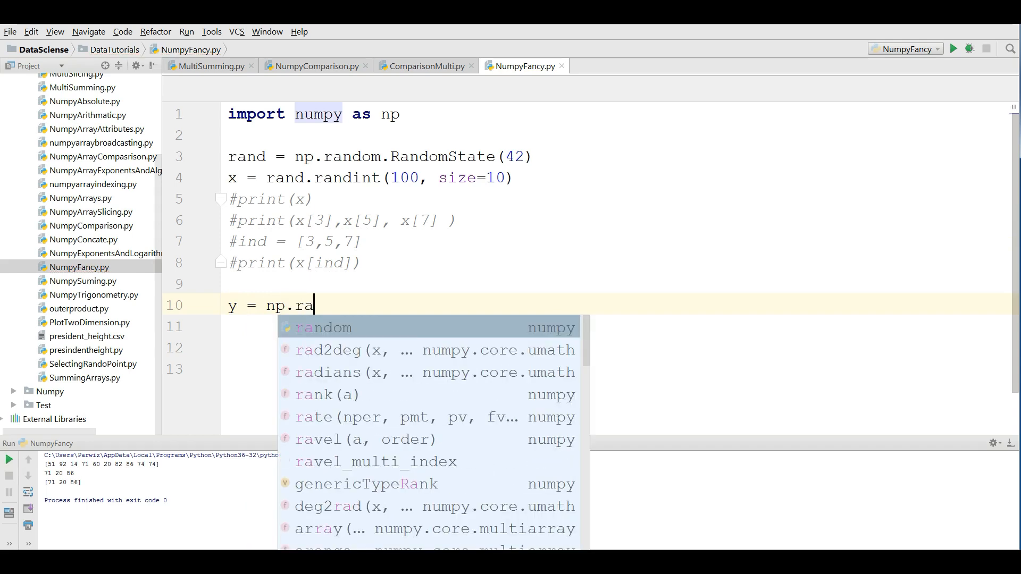
{"action": "type", "text": "r"}
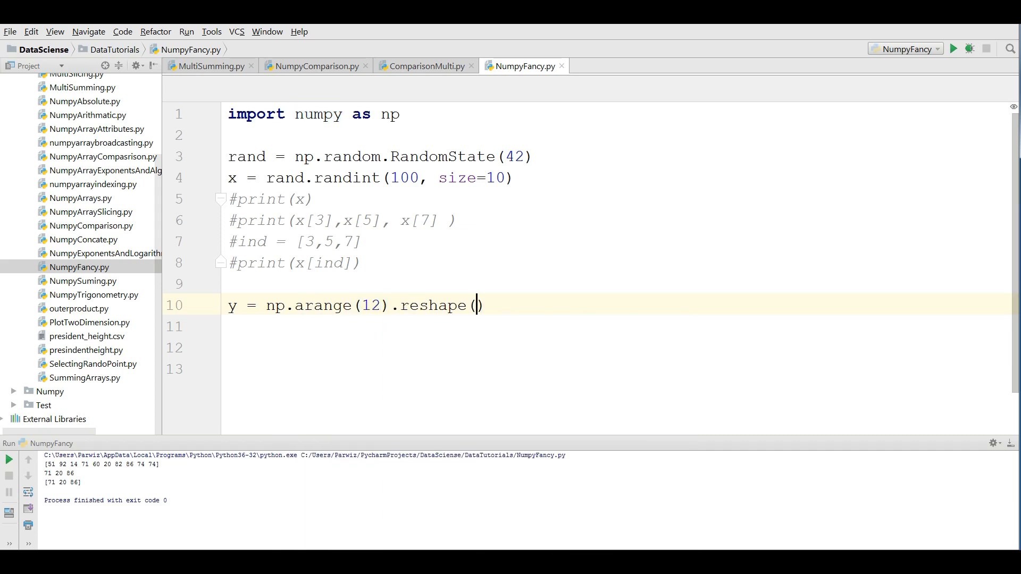
{"action": "type", "text": "9"}
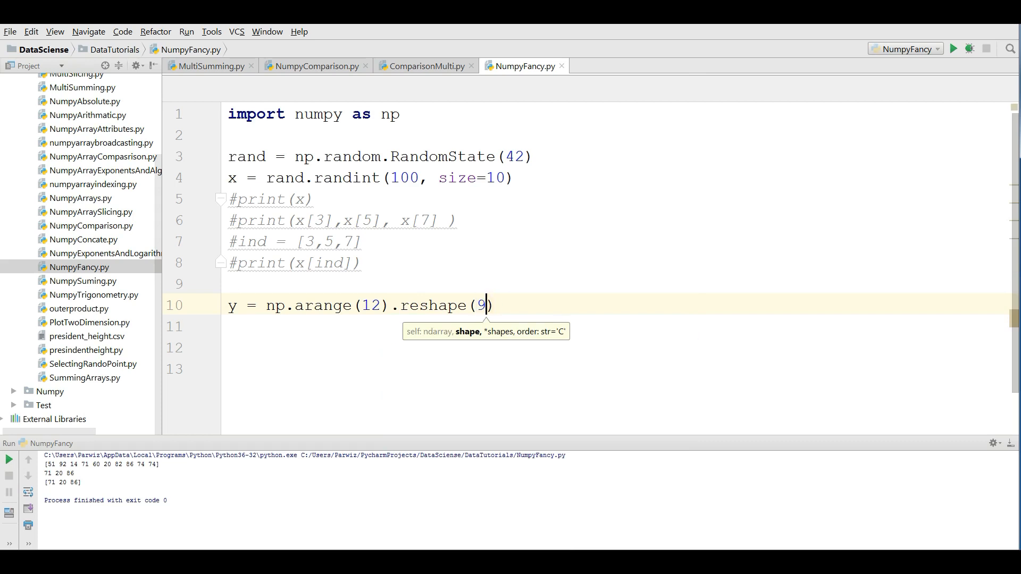
{"action": "key", "text": "Backspace"}
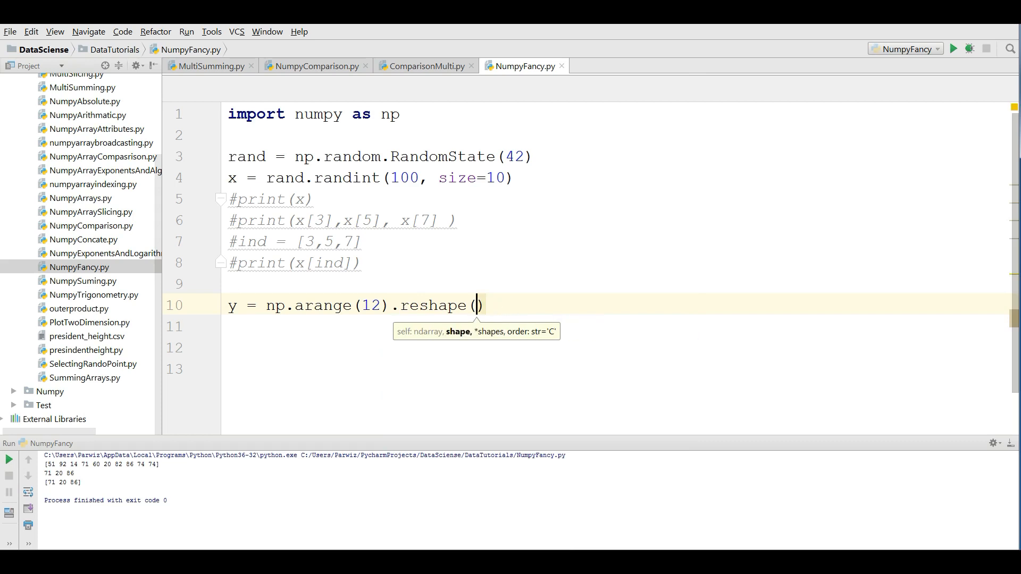
{"action": "type", "text": "3,4"}
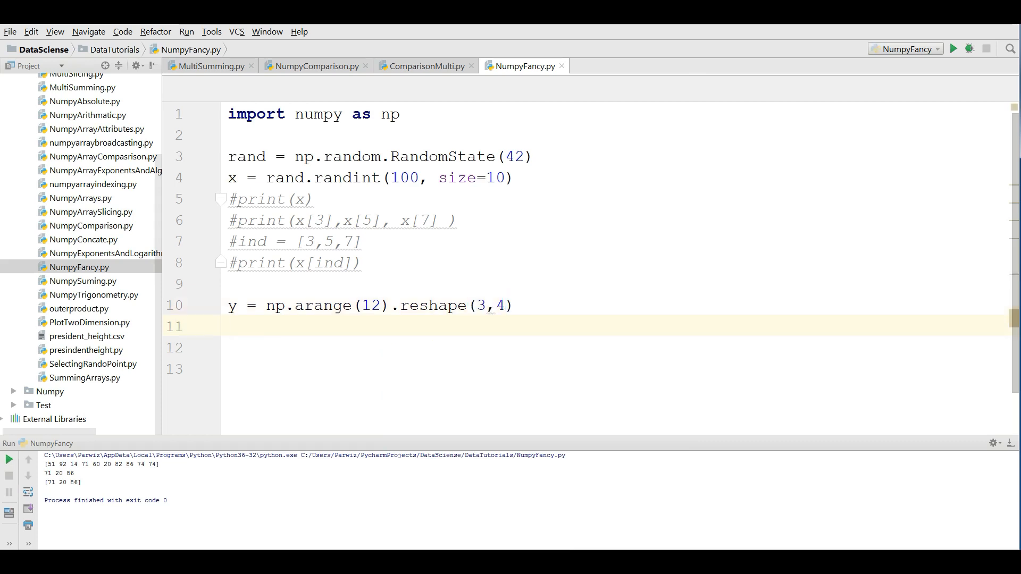
{"action": "type", "text": "print(y"}
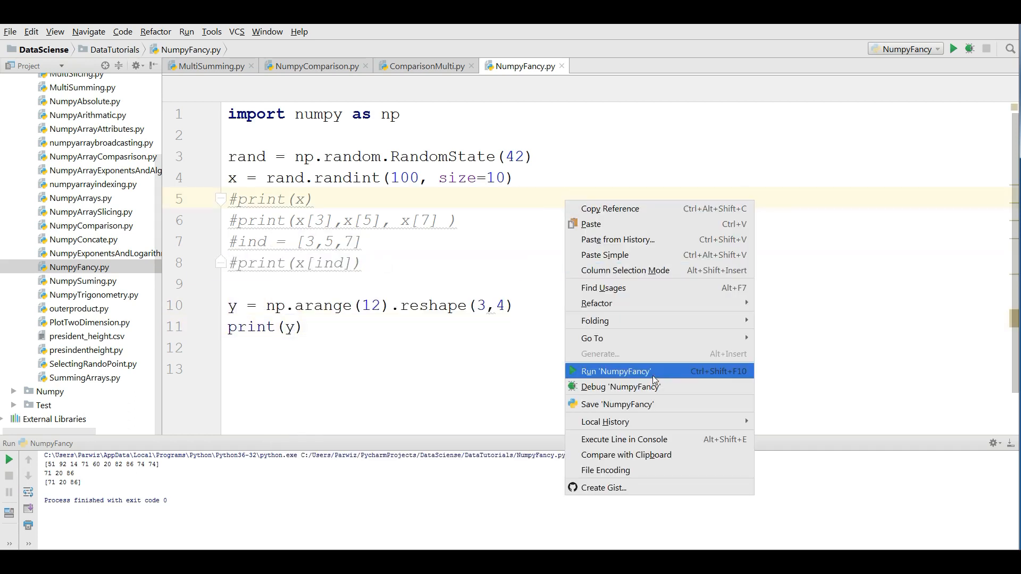
{"action": "left_click", "coordinate": [615, 371]}
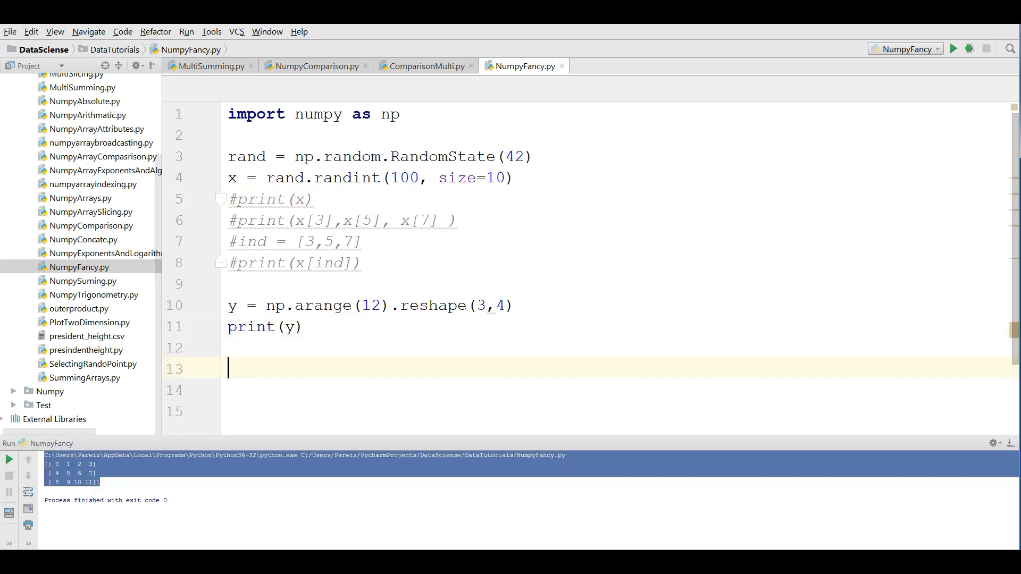
Define row = np.array([0,1,2]).
{"action": "type", "text": "r"}
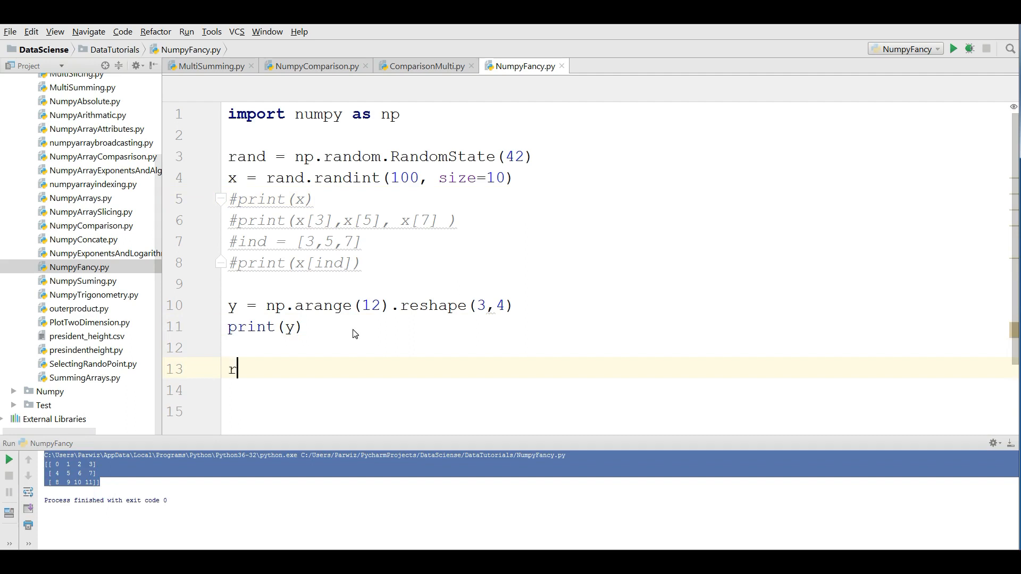
{"action": "type", "text": "ow ="}
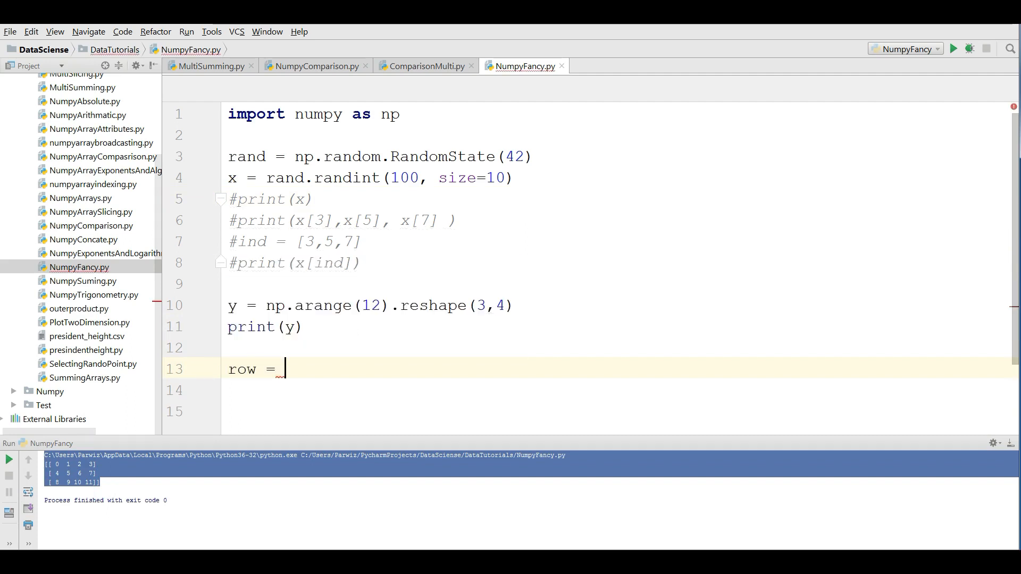
{"action": "type", "text": "np."}
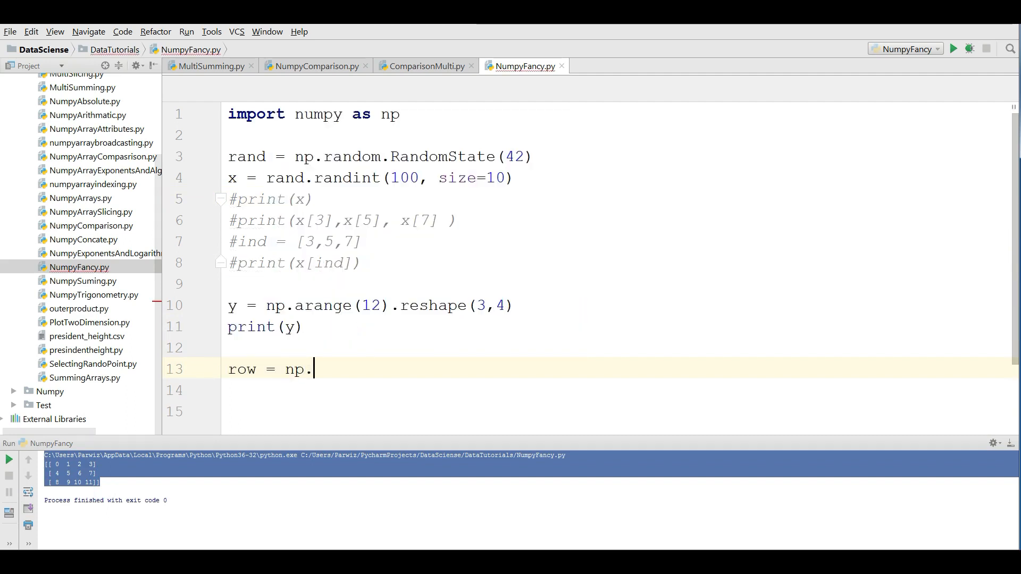
{"action": "type", "text": "array("}
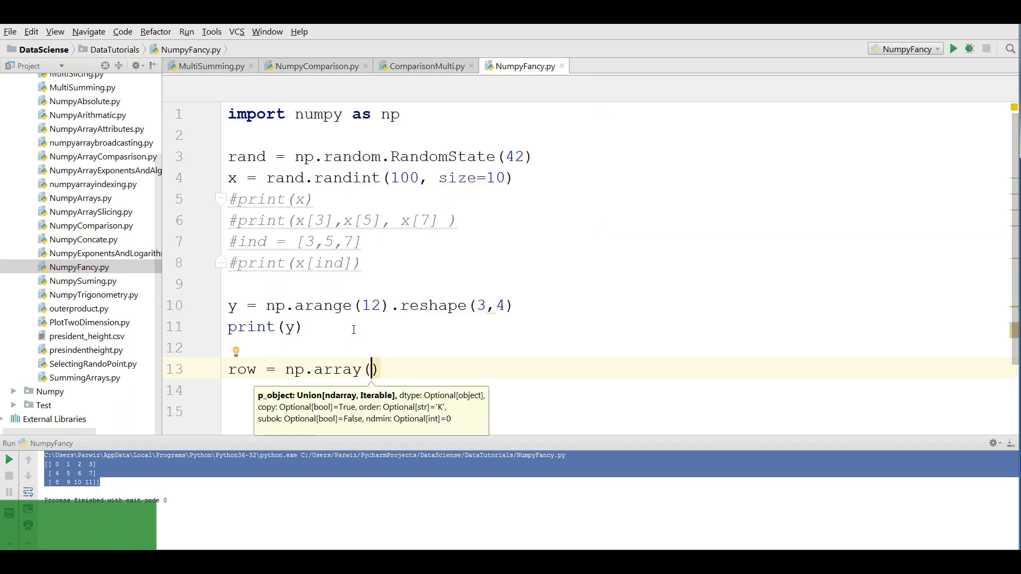
{"action": "type", "text": "["}
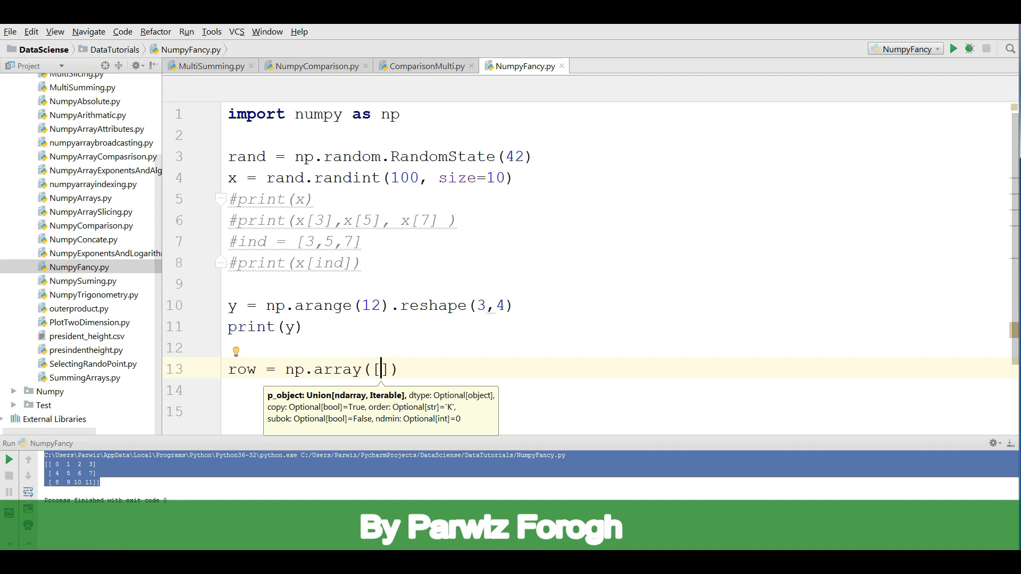
{"action": "type", "text": "0,1"}
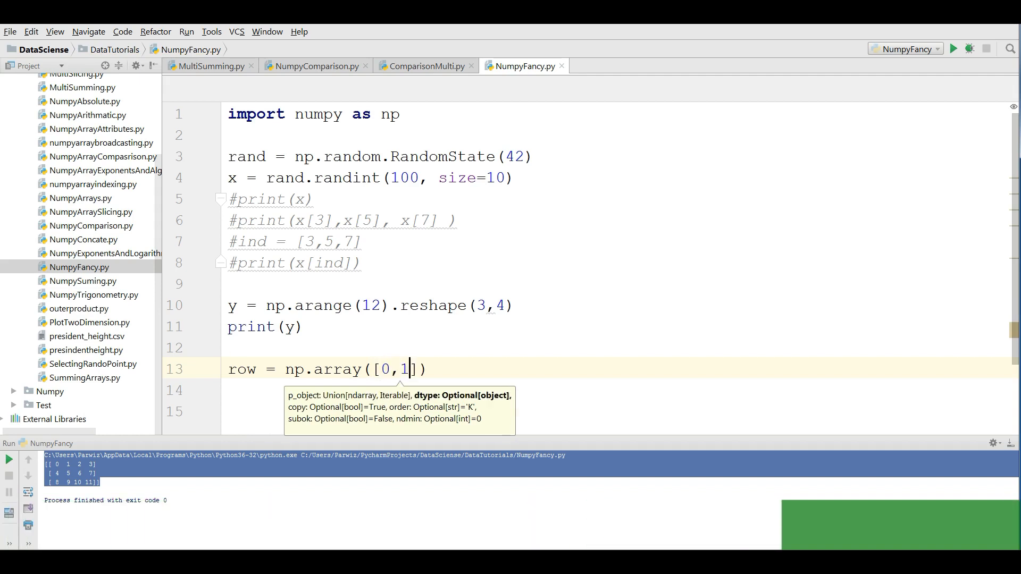
{"action": "type", "text": ","}
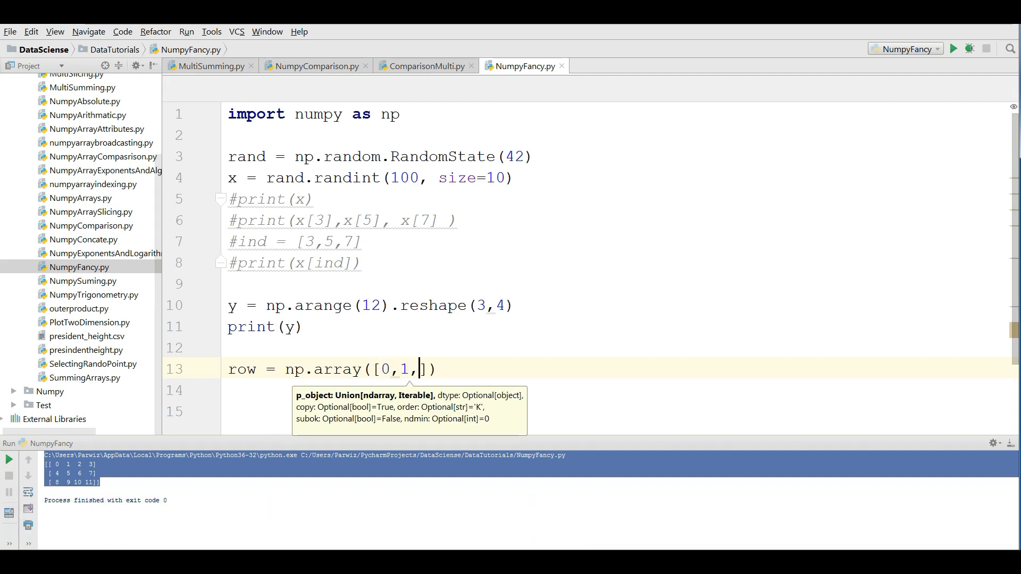
{"action": "type", "text": "2]"}
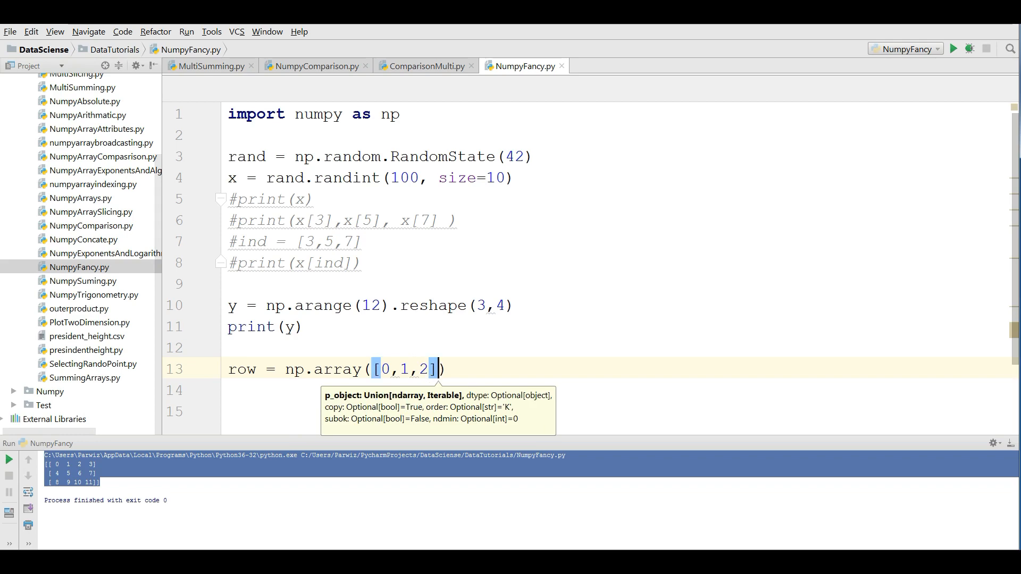
Define col = np.array([2,1,3]) and begin a print call below it.
{"action": "type", "text": "col"}
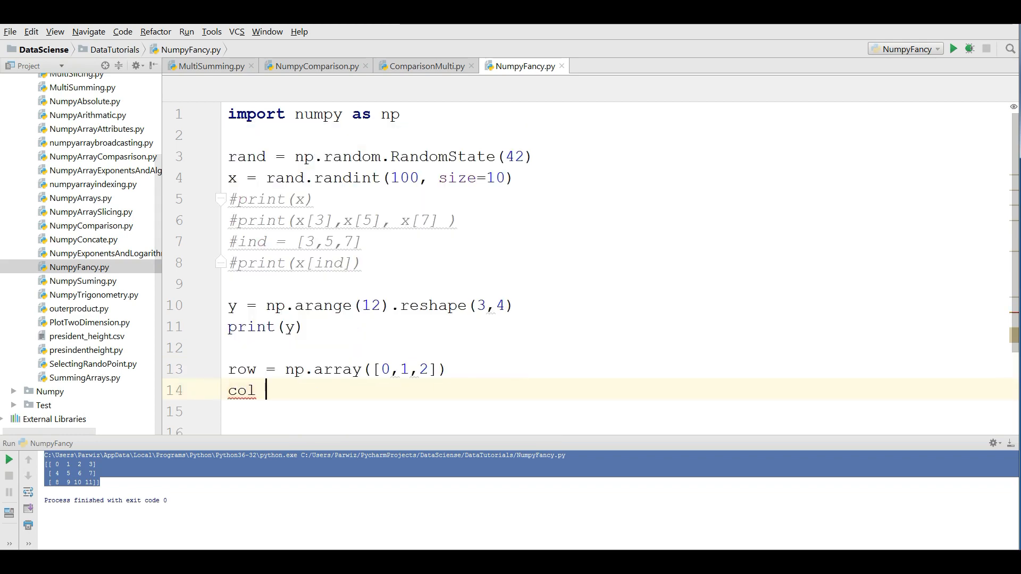
{"action": "type", "text": "= np."}
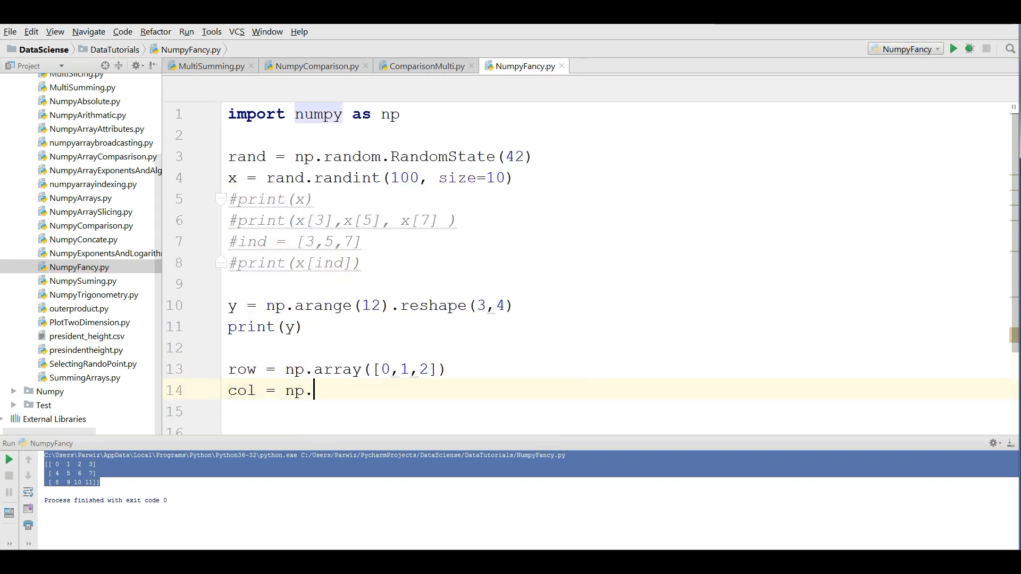
{"action": "type", "text": "array("}
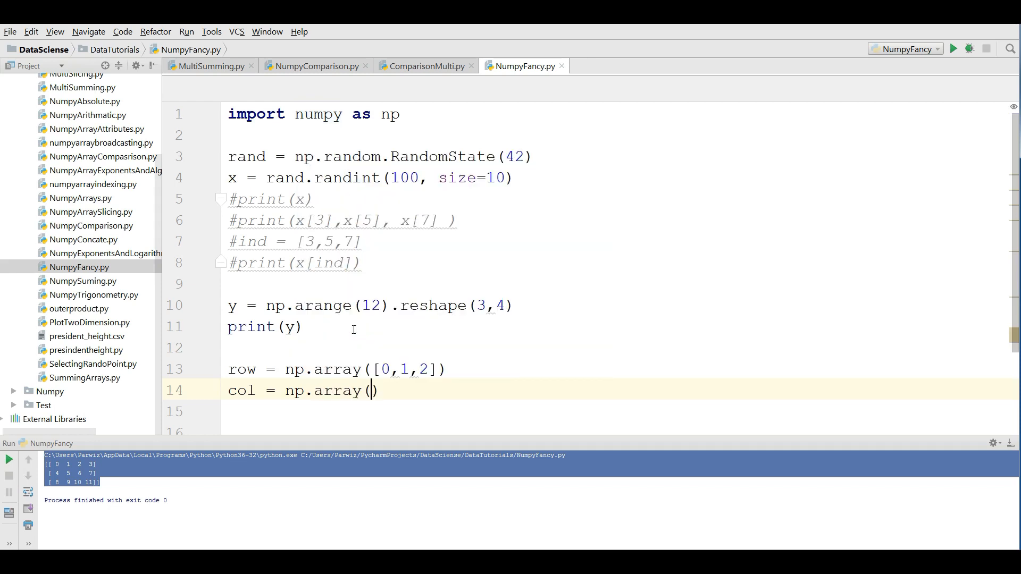
{"action": "type", "text": "["}
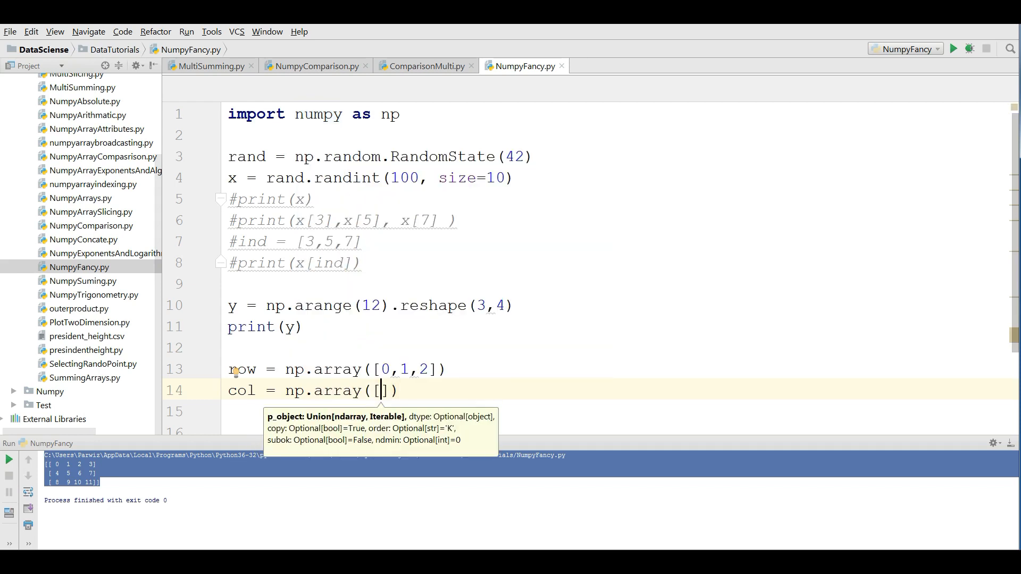
{"action": "type", "text": "2,1,"}
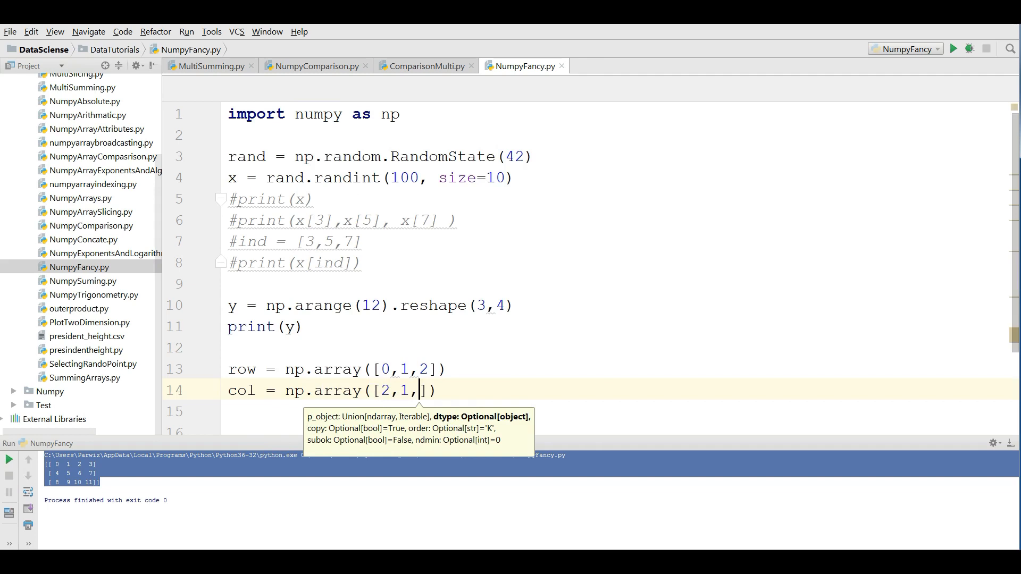
{"action": "type", "text": "3"}
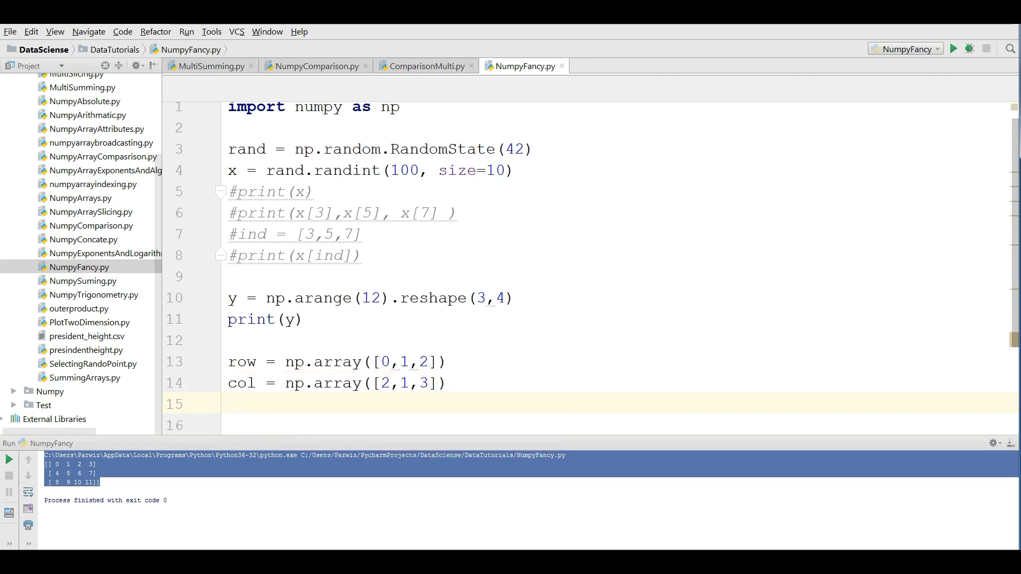
{"action": "type", "text": "print("}
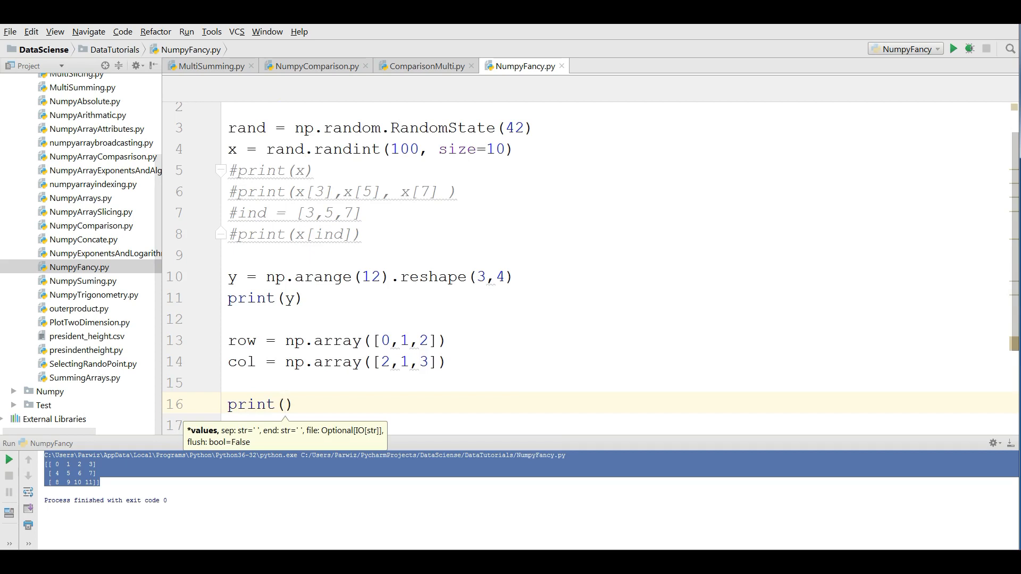
Complete print(y[row, col]) and run to output [ 2 5 11], selecting the result.
{"action": "type", "text": "y"}
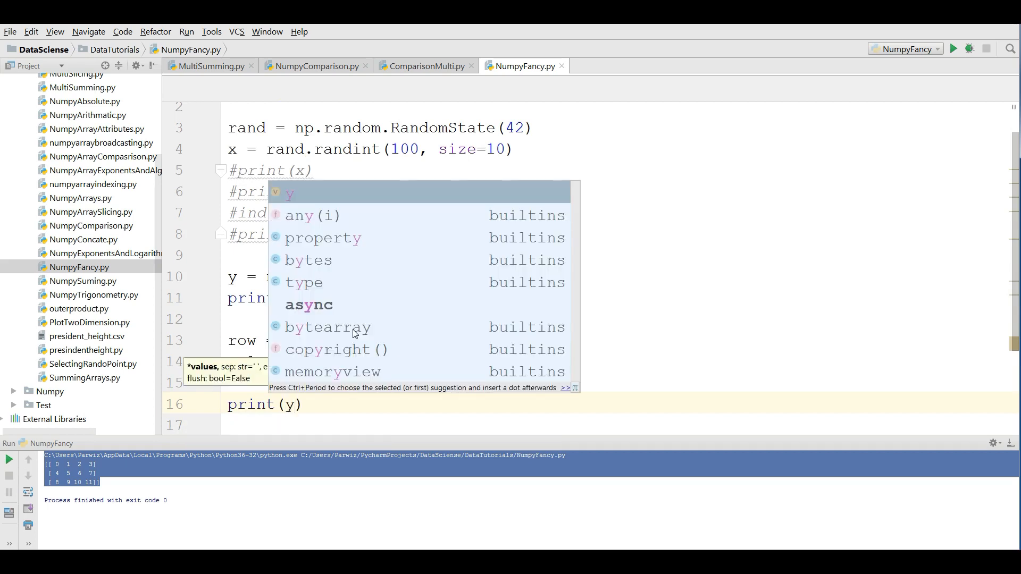
{"action": "type", "text": "row,"}
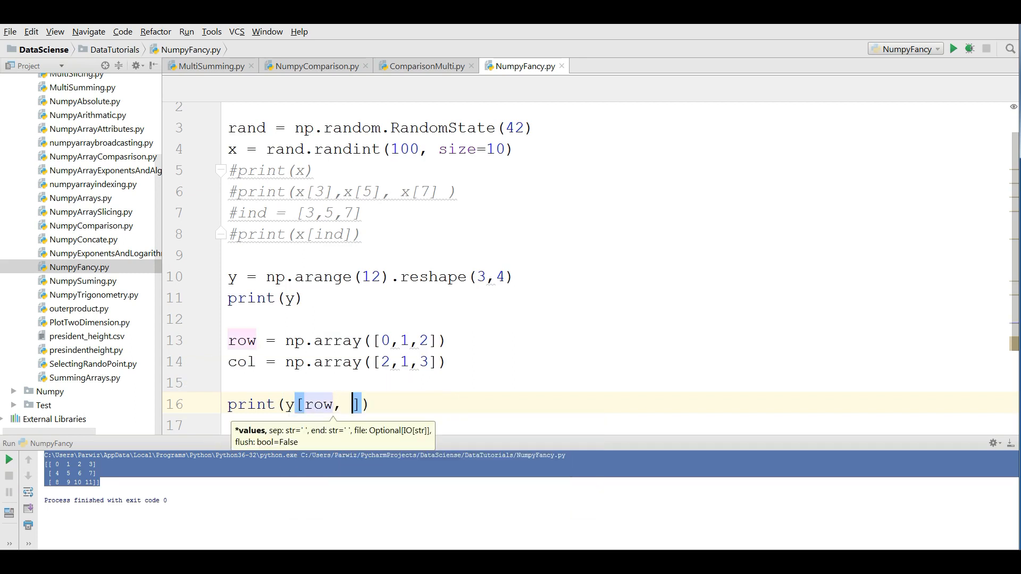
{"action": "type", "text": "col"}
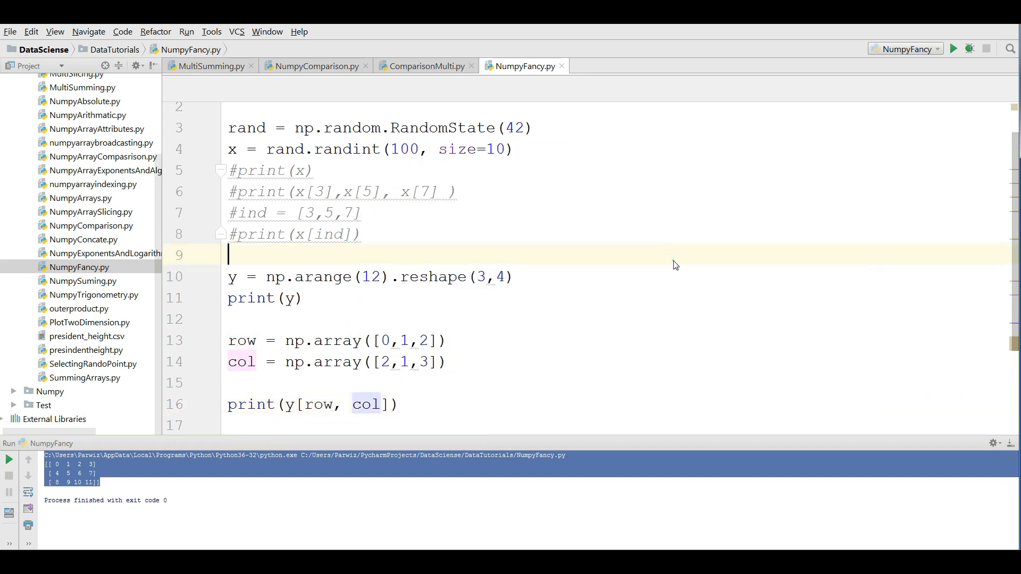
{"action": "left_click", "coordinate": [956, 49]}
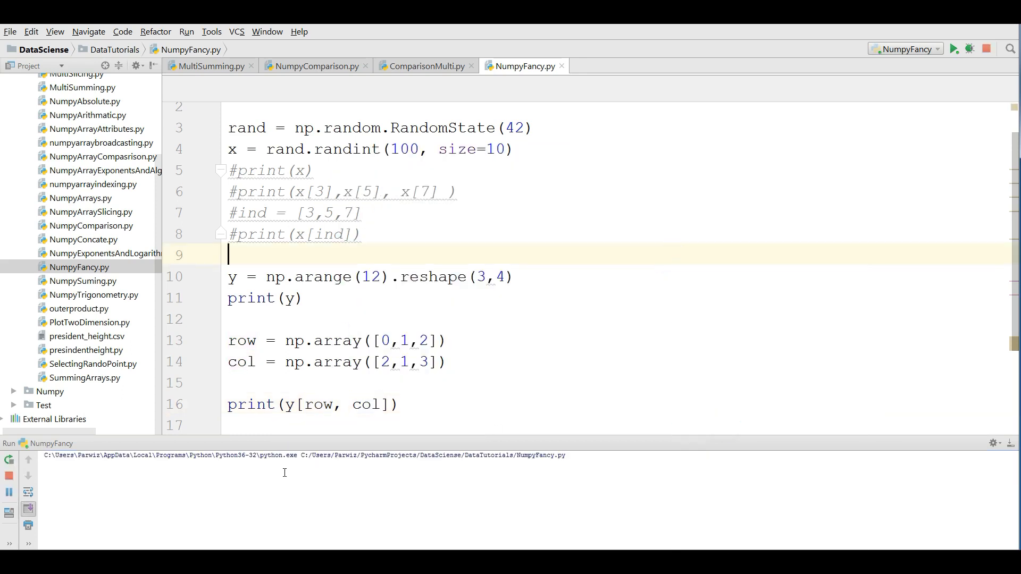
{"action": "left_click", "coordinate": [957, 49]}
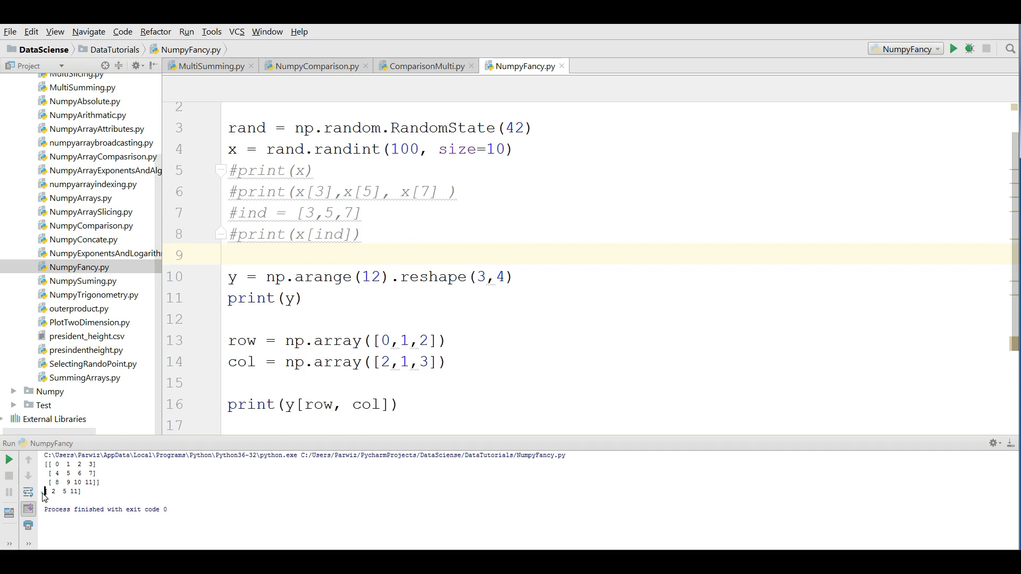
{"action": "double_click", "coordinate": [59, 500]}
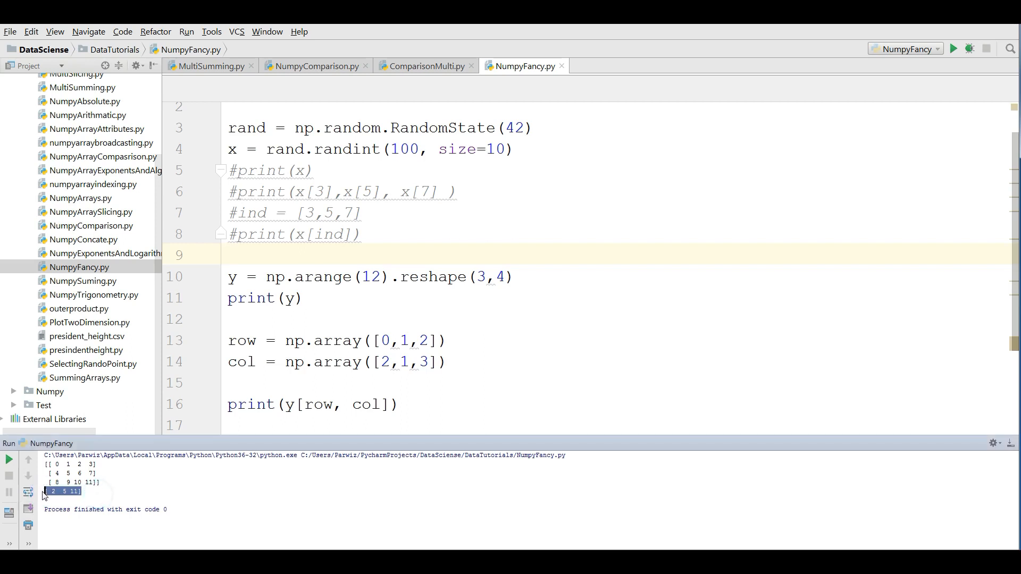
{"action": "mouse_move", "coordinate": [382, 307]}
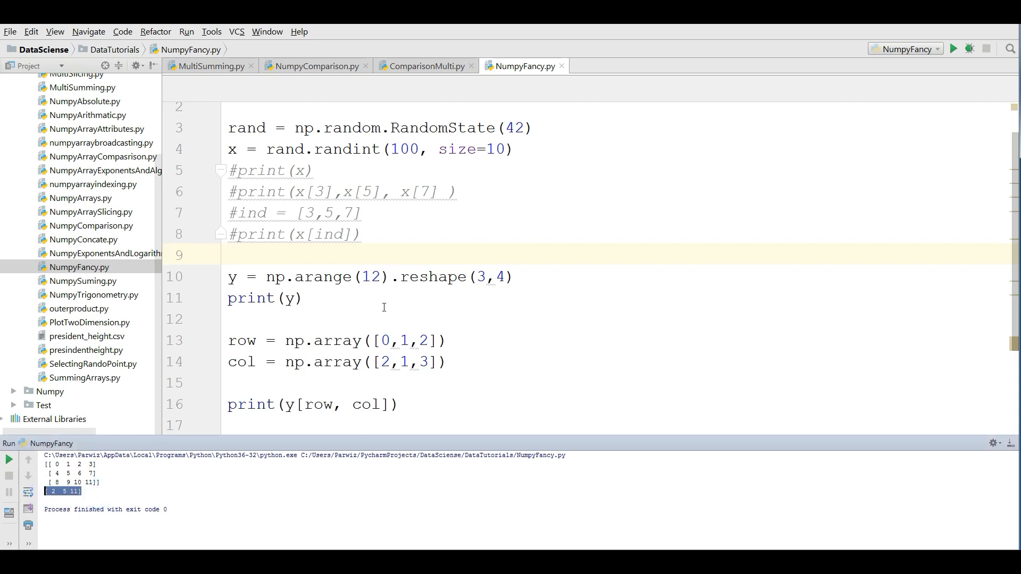